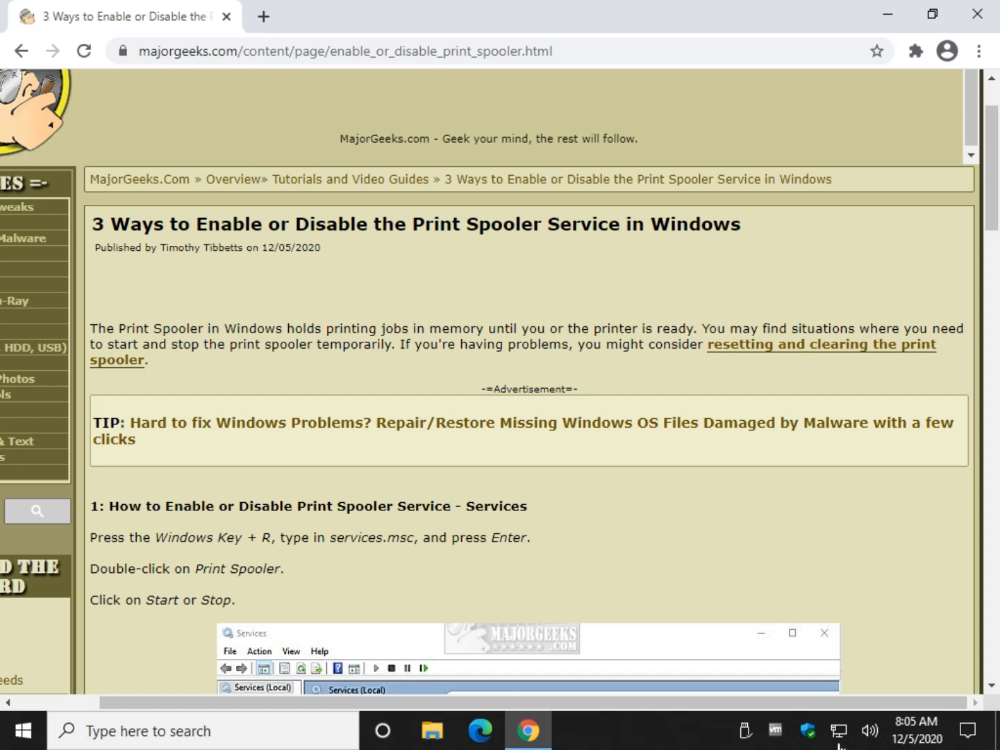
{"action": "mouse_move", "coordinate": [804, 547]}
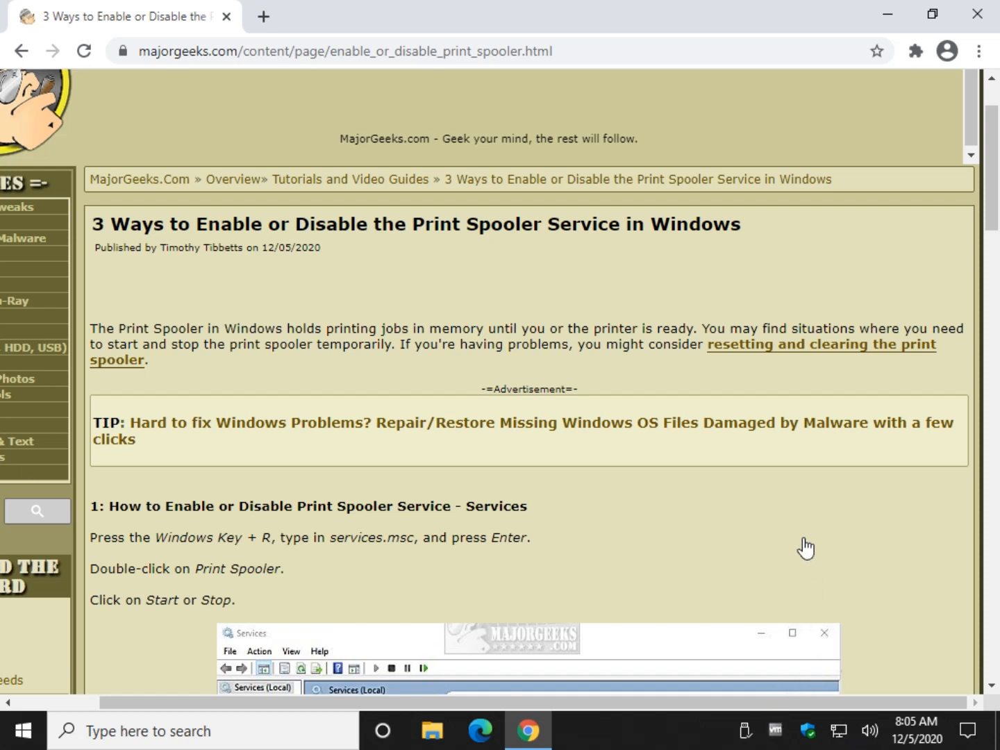
{"action": "mouse_move", "coordinate": [779, 565]}
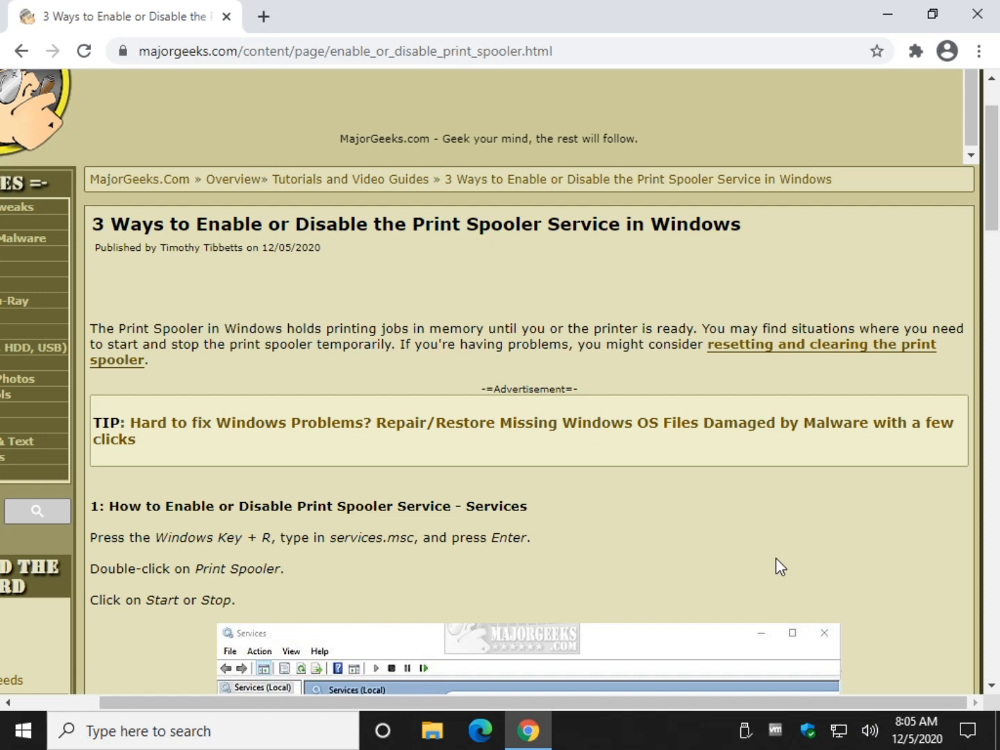
{"action": "mouse_move", "coordinate": [707, 545]}
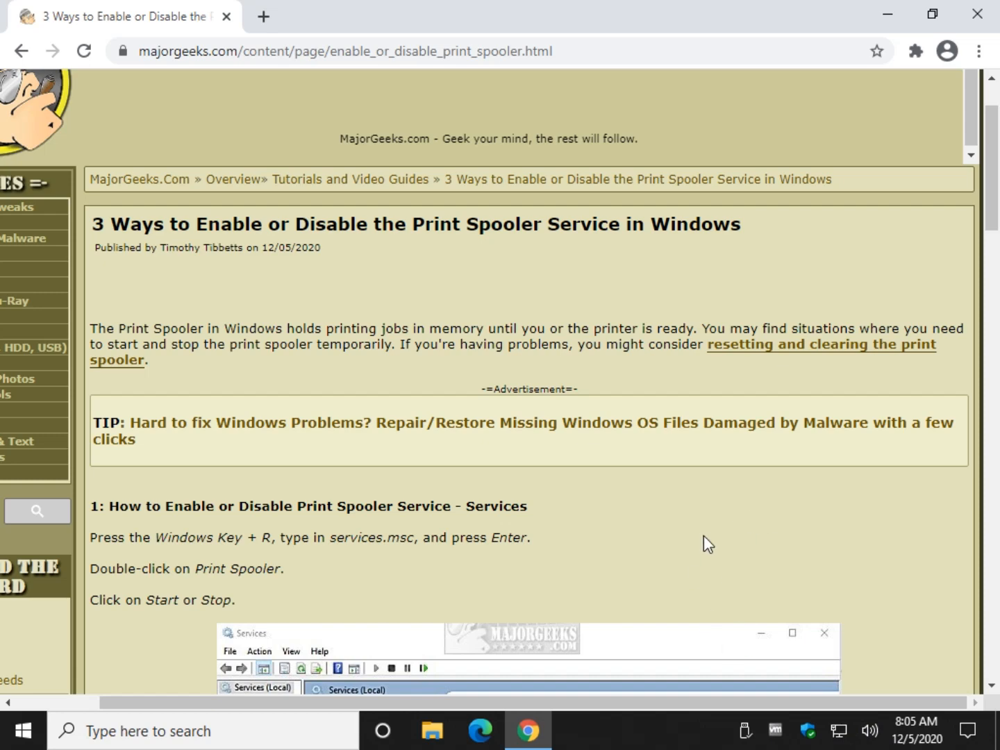
Step: Launch the Services console by running services.msc from the Run box
{"action": "scroll", "scroll_direction": "down", "scroll_amount": 3}
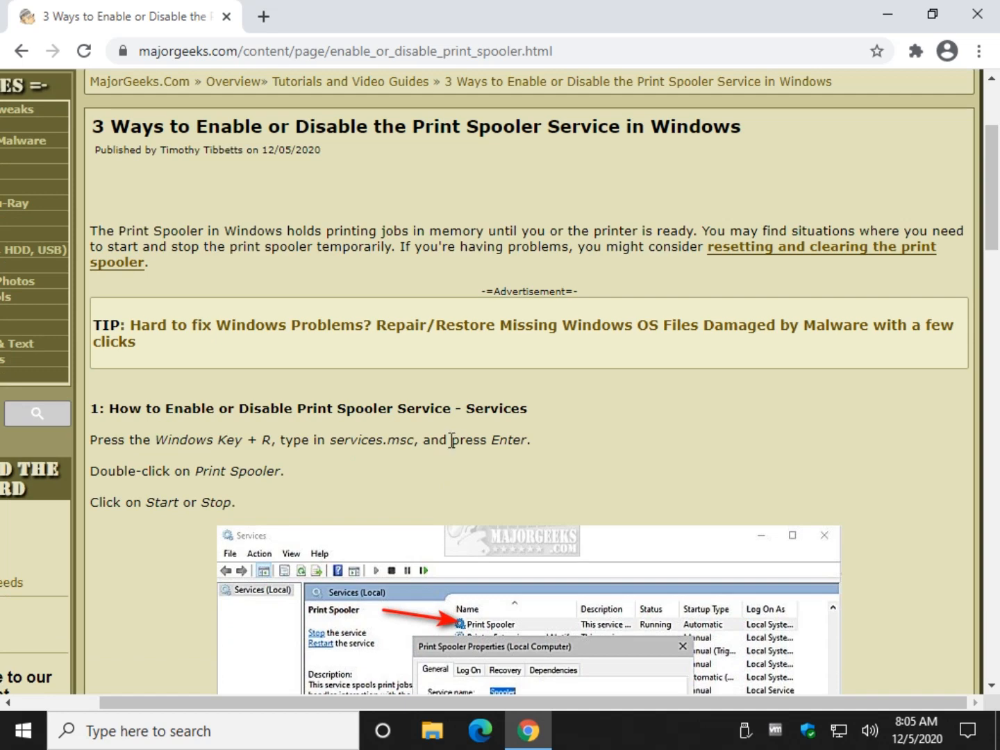
{"action": "scroll", "scroll_direction": "down", "scroll_amount": 3}
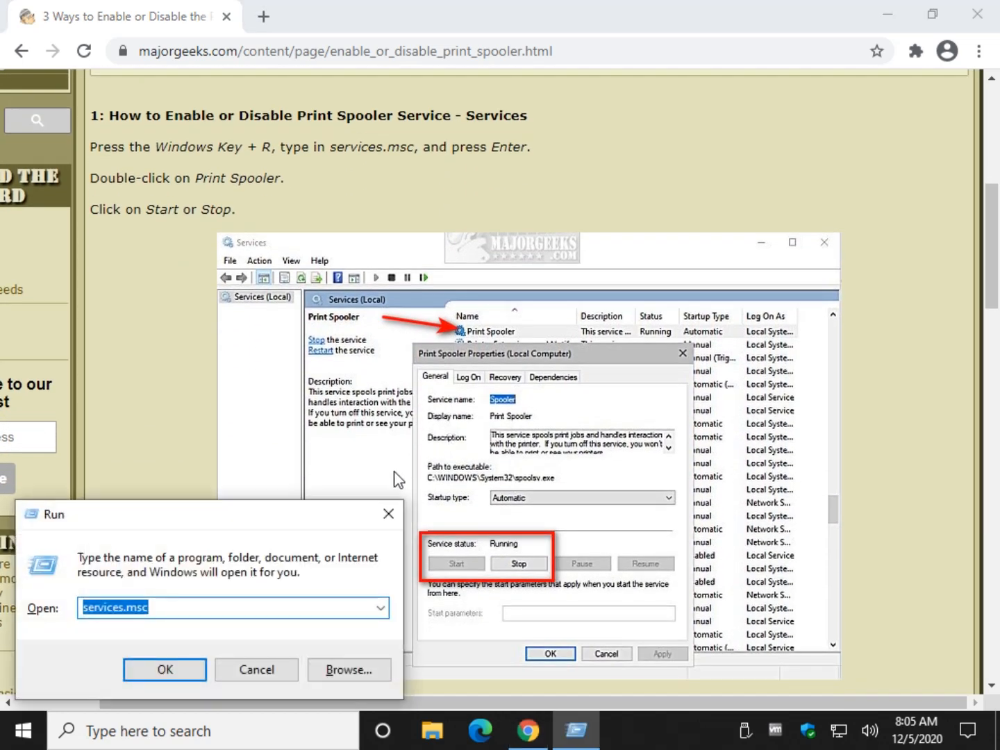
{"action": "type", "text": "services"}
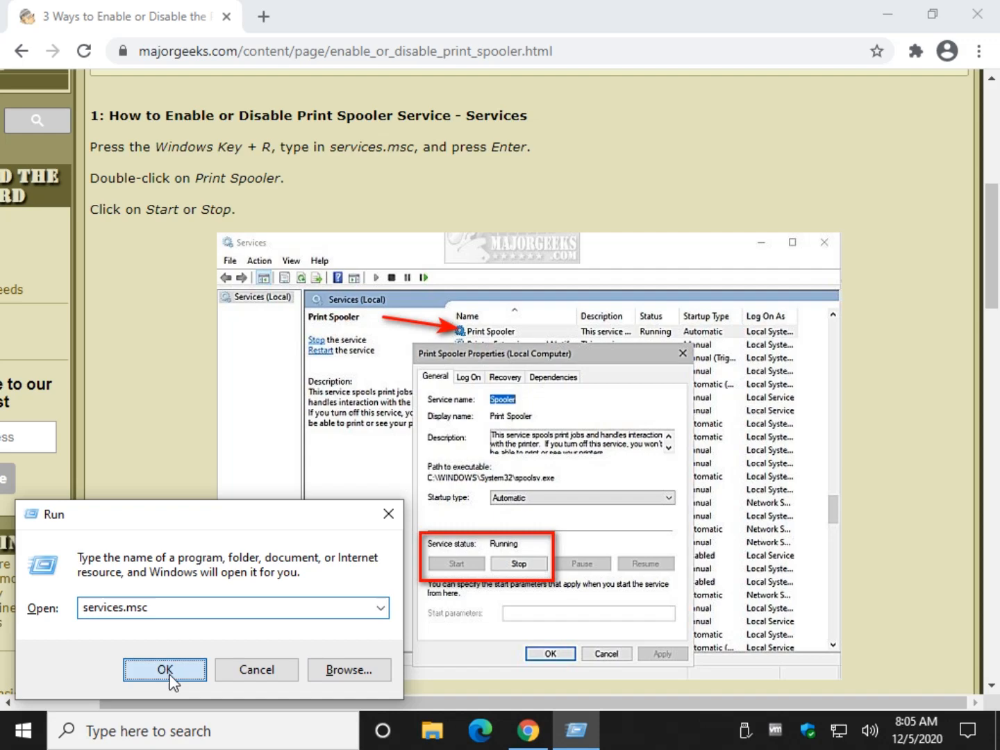
{"action": "left_click", "coordinate": [164, 670]}
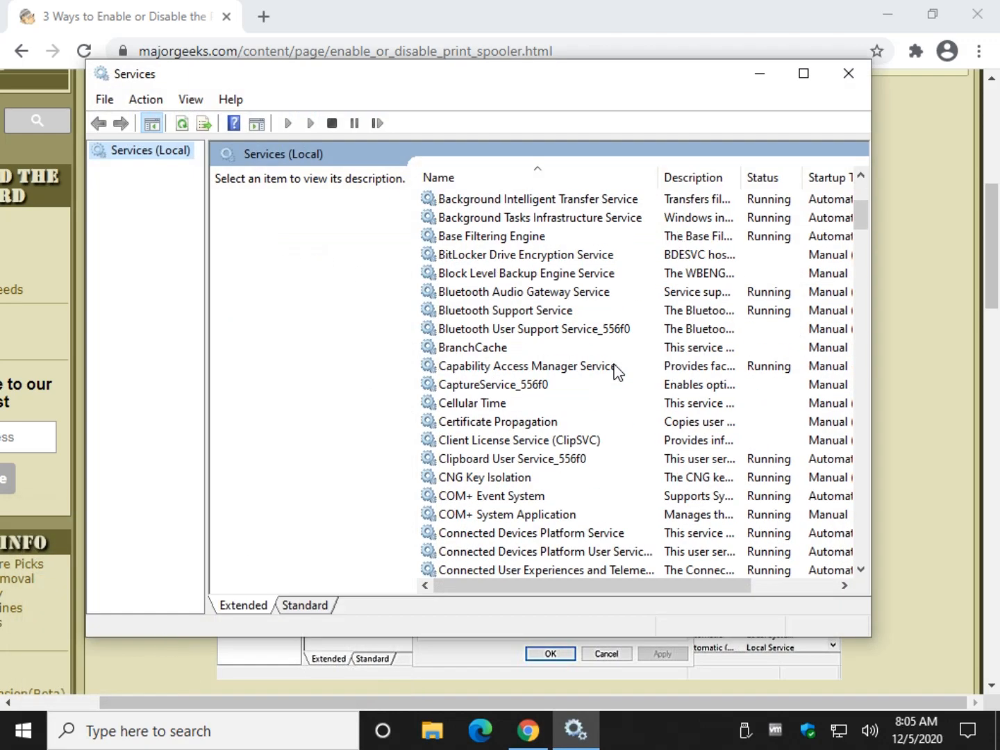
Step: Scroll the Services list down and select the Print Spooler entry
{"action": "scroll", "scroll_direction": "down", "scroll_amount": 3}
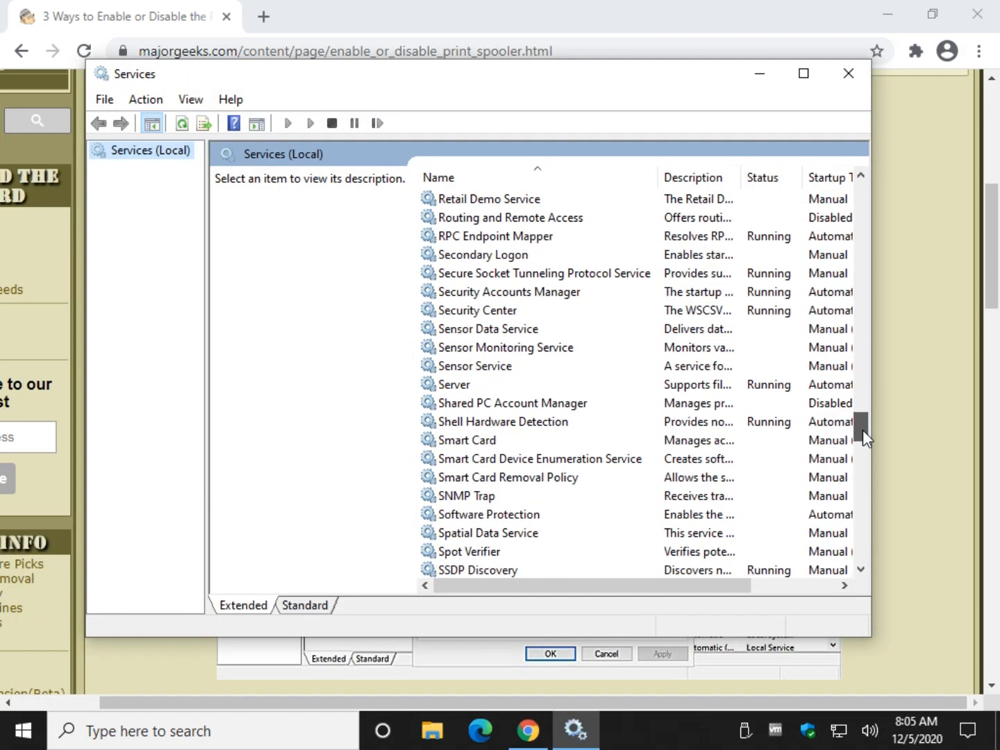
{"action": "scroll", "scroll_direction": "down", "scroll_amount": 3}
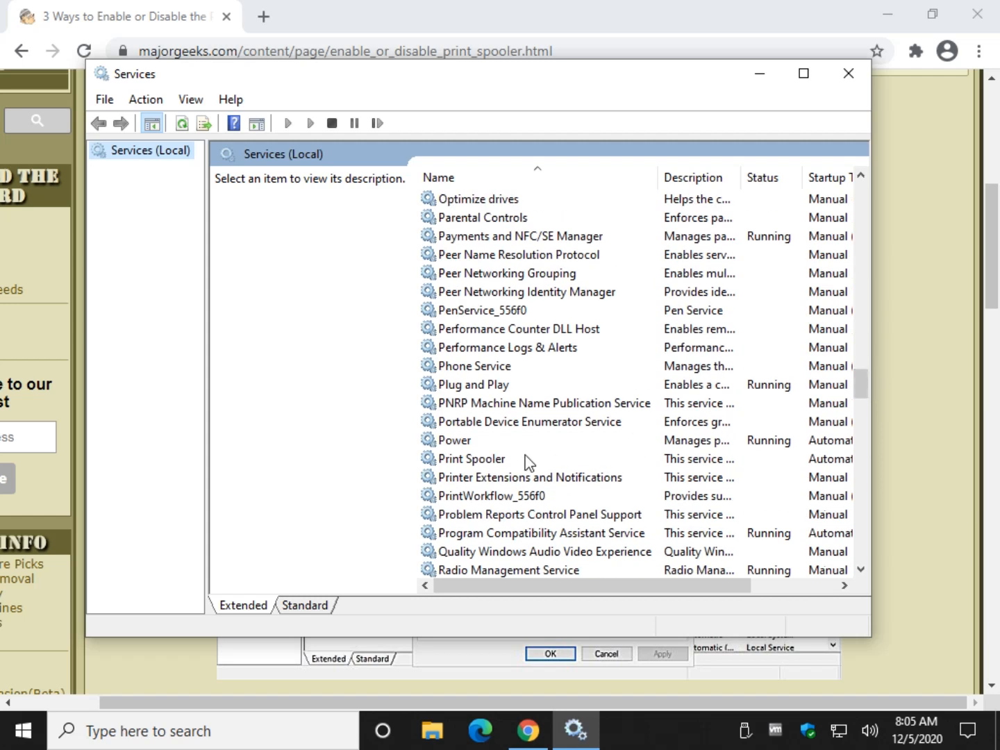
{"action": "left_click", "coordinate": [472, 458]}
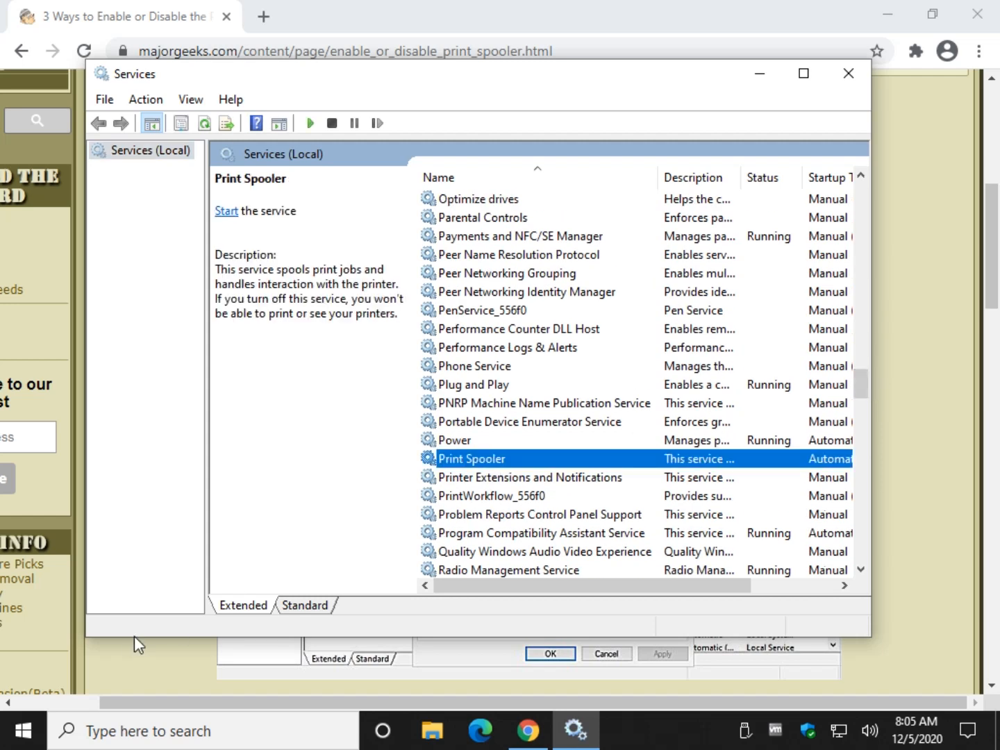
Step: In Print Spooler's properties, start the service and dismiss the progress window
{"action": "double_click", "coordinate": [471, 458]}
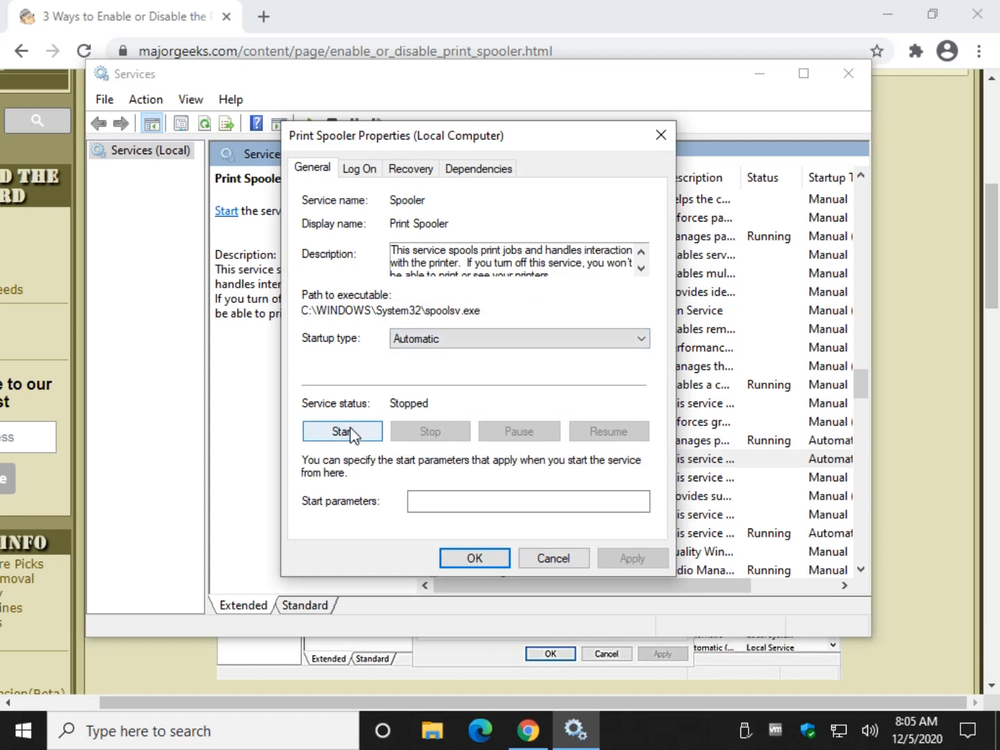
{"action": "mouse_move", "coordinate": [362, 438]}
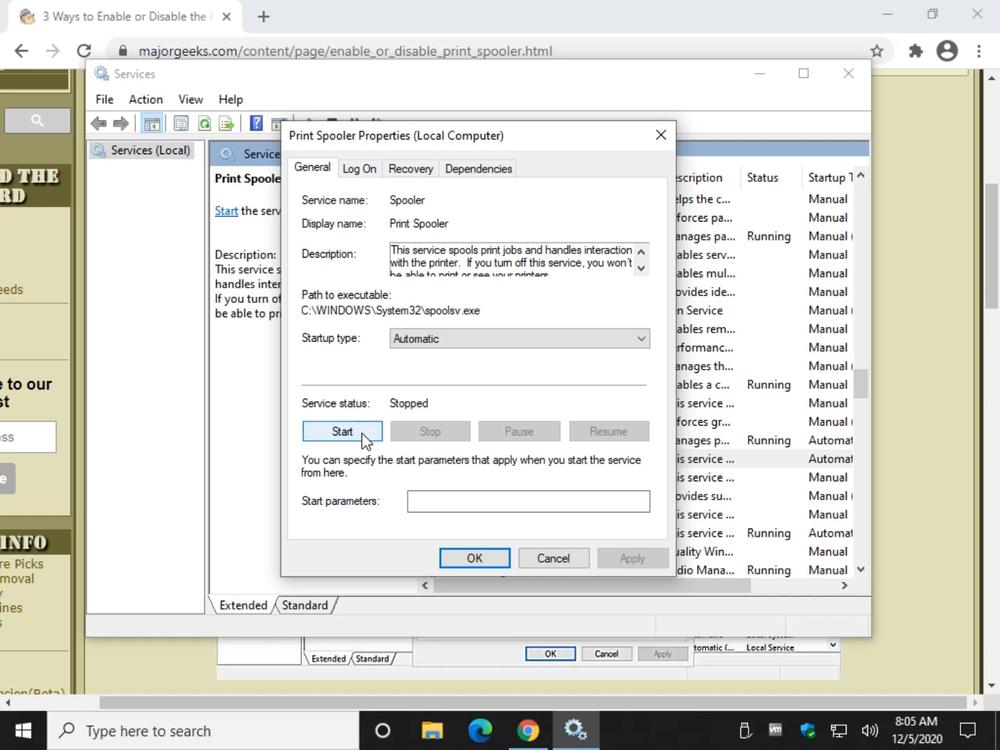
{"action": "left_click", "coordinate": [342, 430]}
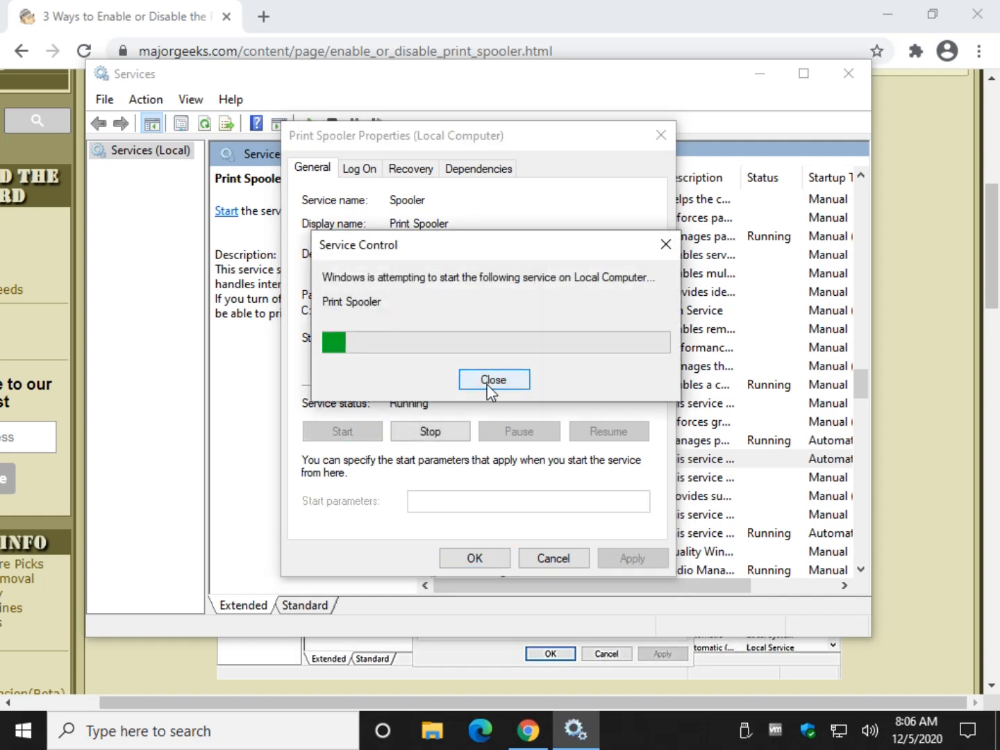
{"action": "left_click", "coordinate": [494, 380]}
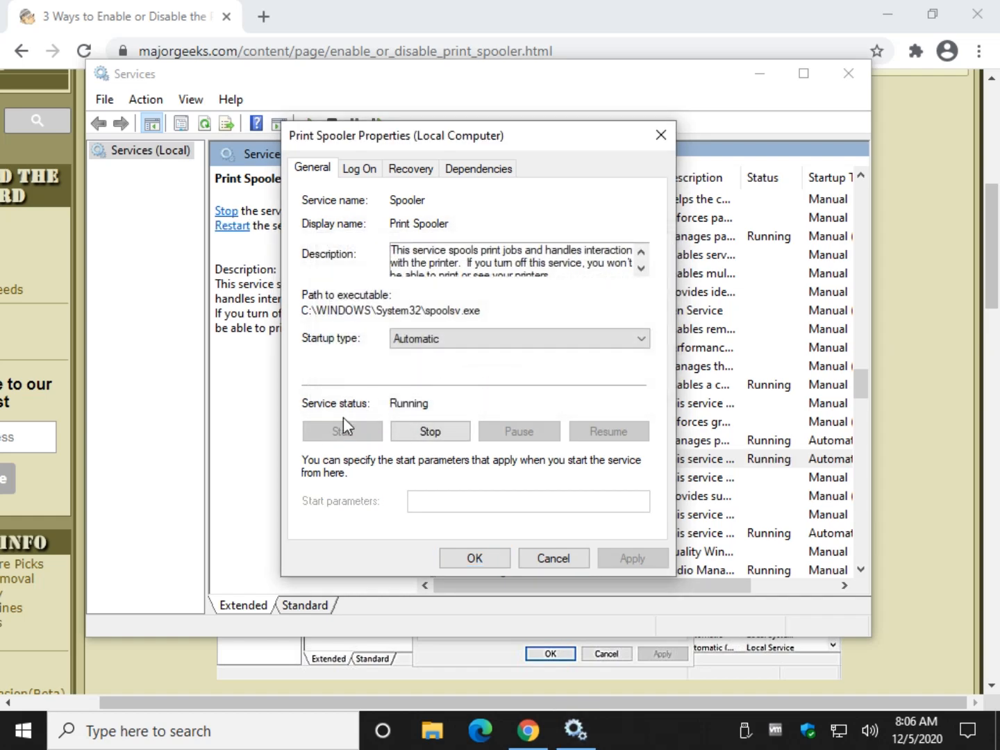
Step: Stop the Print Spooler service, then start it again from its properties
{"action": "left_click", "coordinate": [429, 430]}
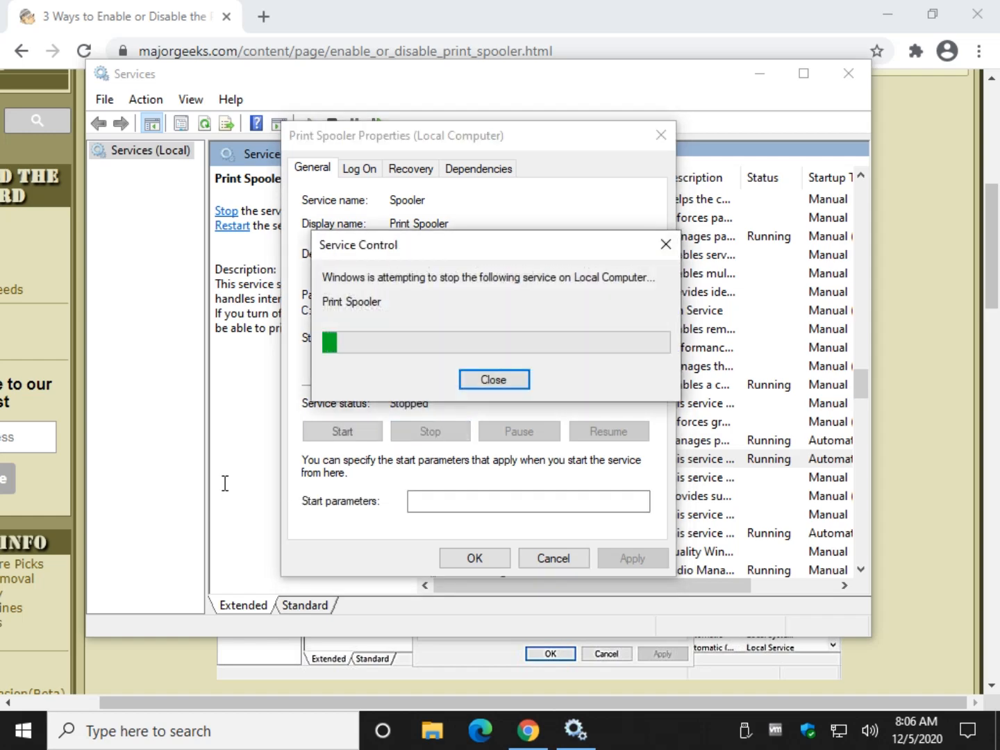
{"action": "left_click", "coordinate": [492, 379]}
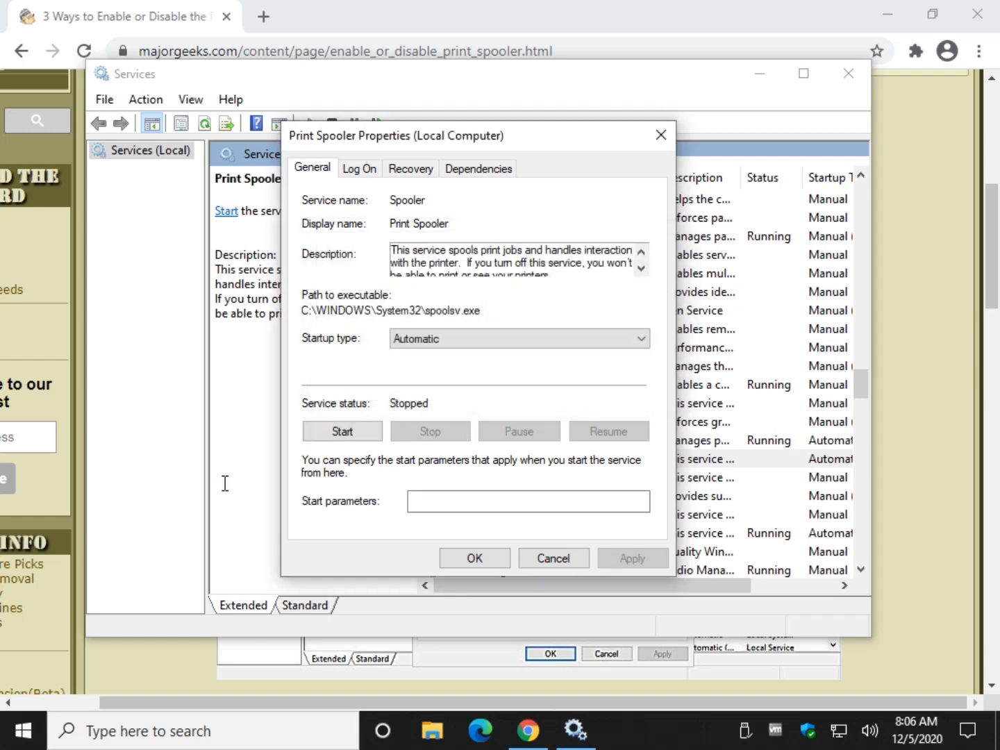
{"action": "left_click", "coordinate": [342, 430]}
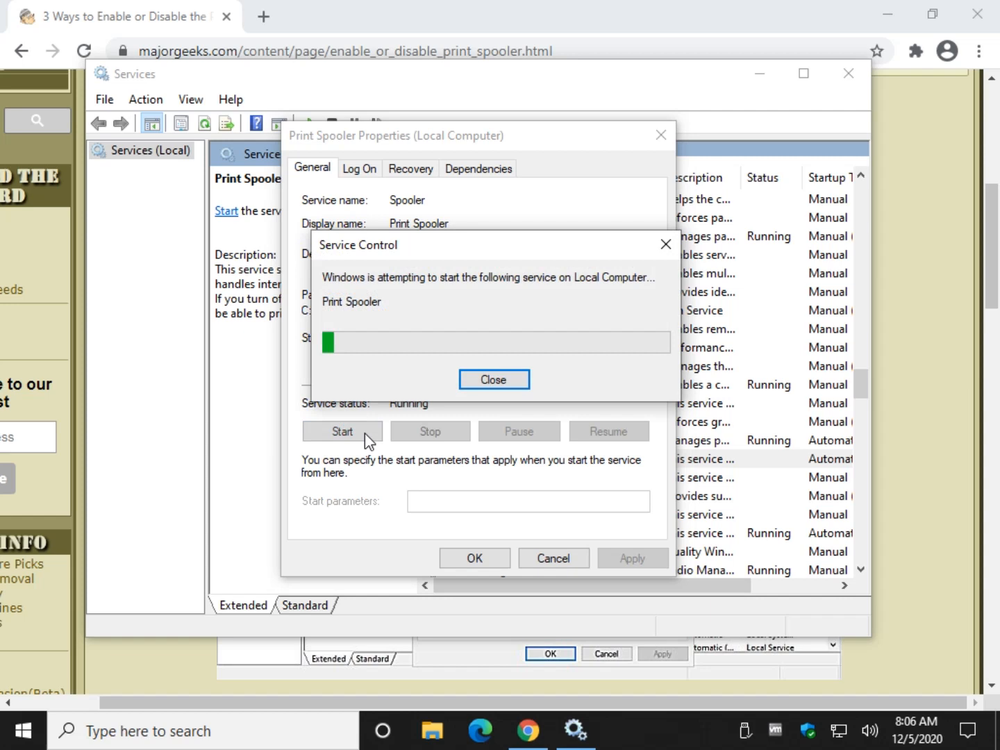
{"action": "left_click", "coordinate": [494, 380]}
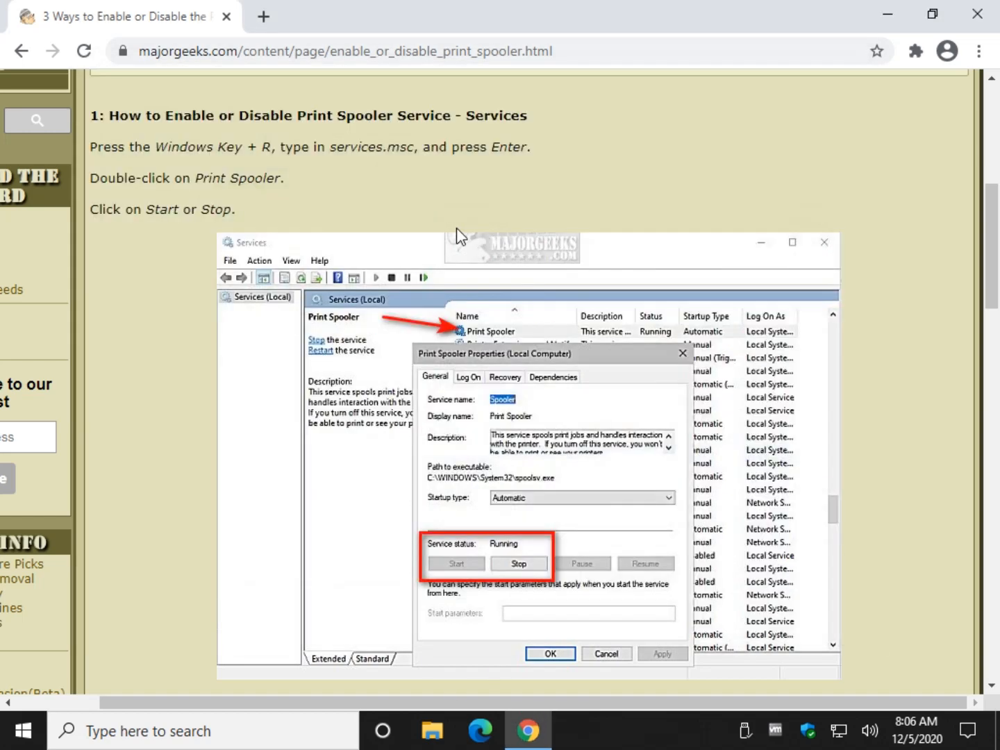
Step: Scroll the MajorGeeks article to its Command Prompt section with the net stop/start spooler commands
{"action": "scroll", "scroll_direction": "down", "scroll_amount": 3}
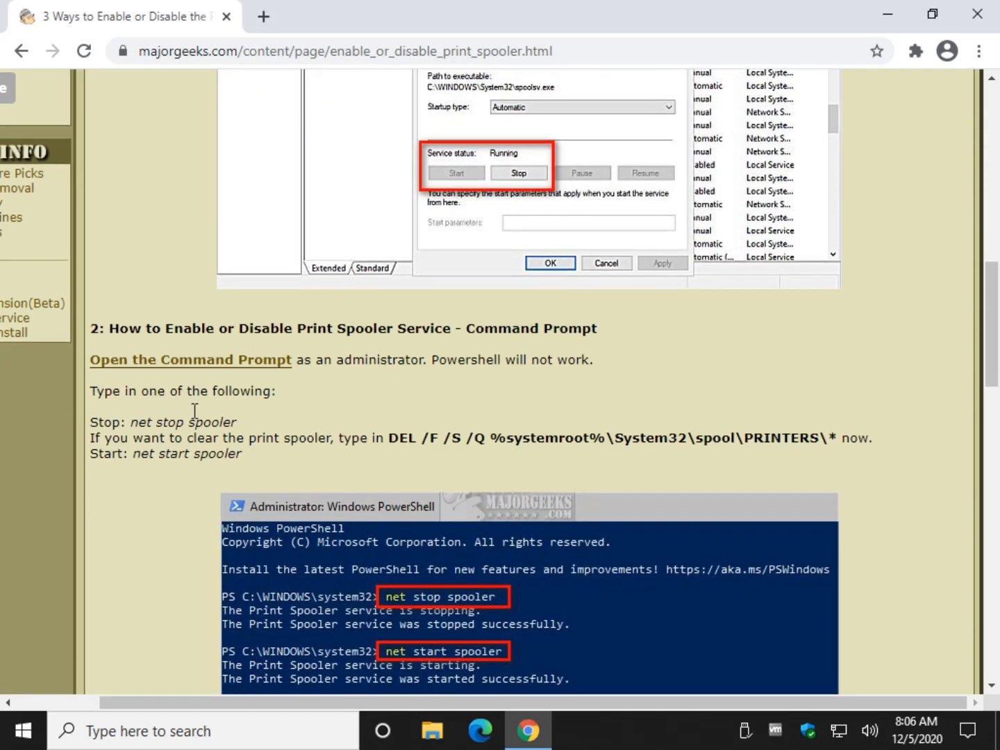
{"action": "scroll", "scroll_direction": "down", "scroll_amount": 3}
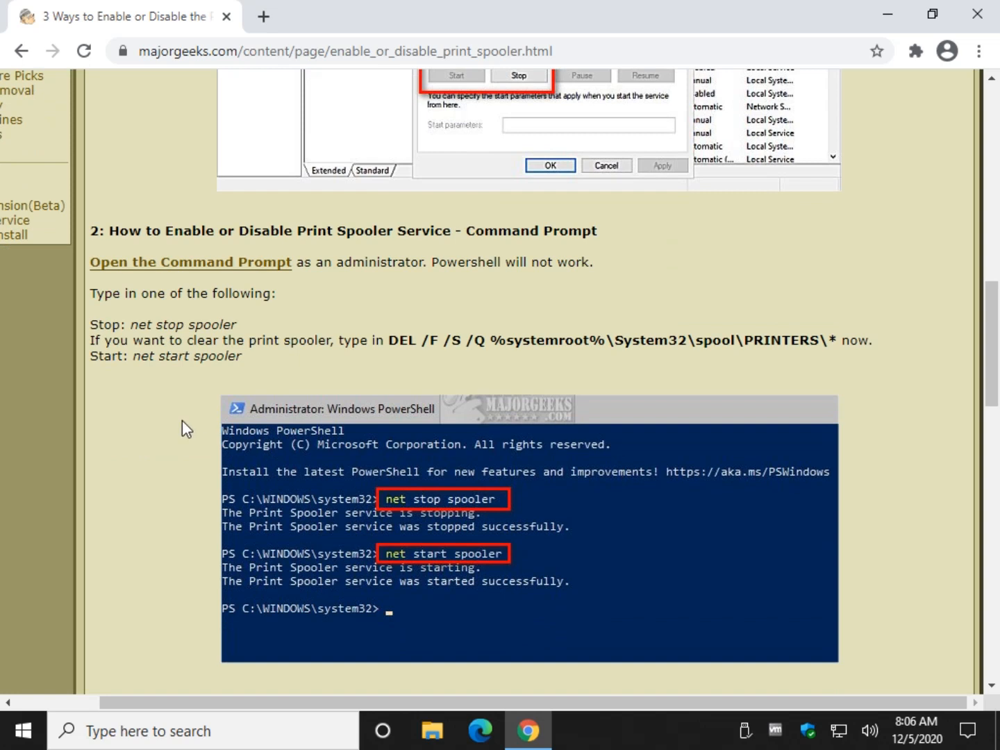
{"action": "mouse_move", "coordinate": [164, 455]}
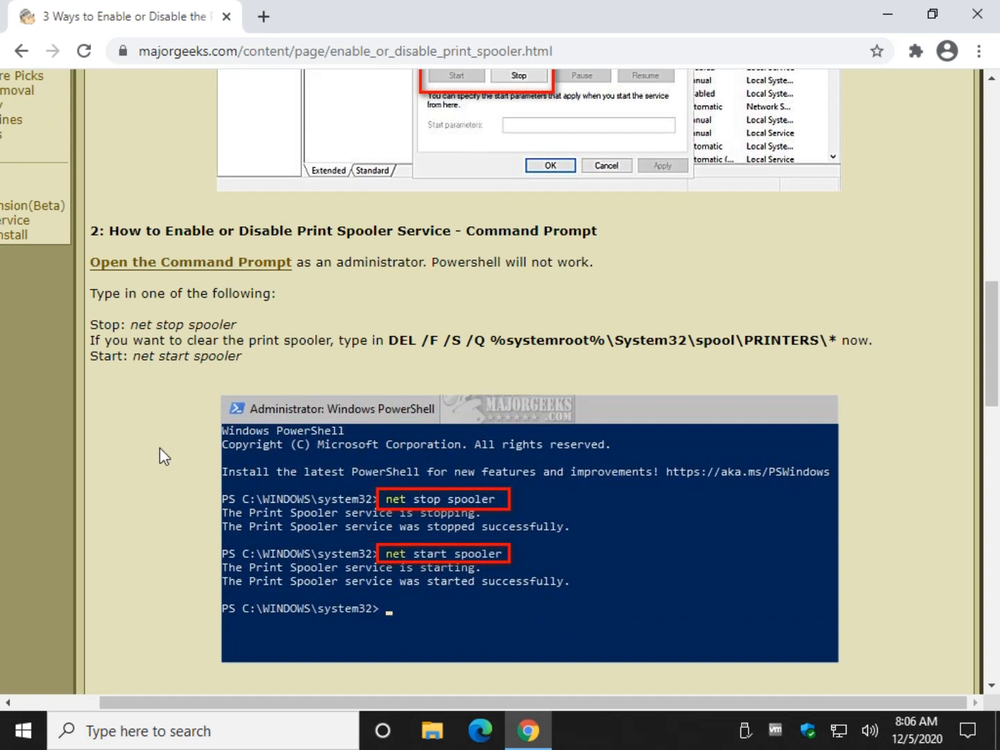
{"action": "mouse_move", "coordinate": [189, 436]}
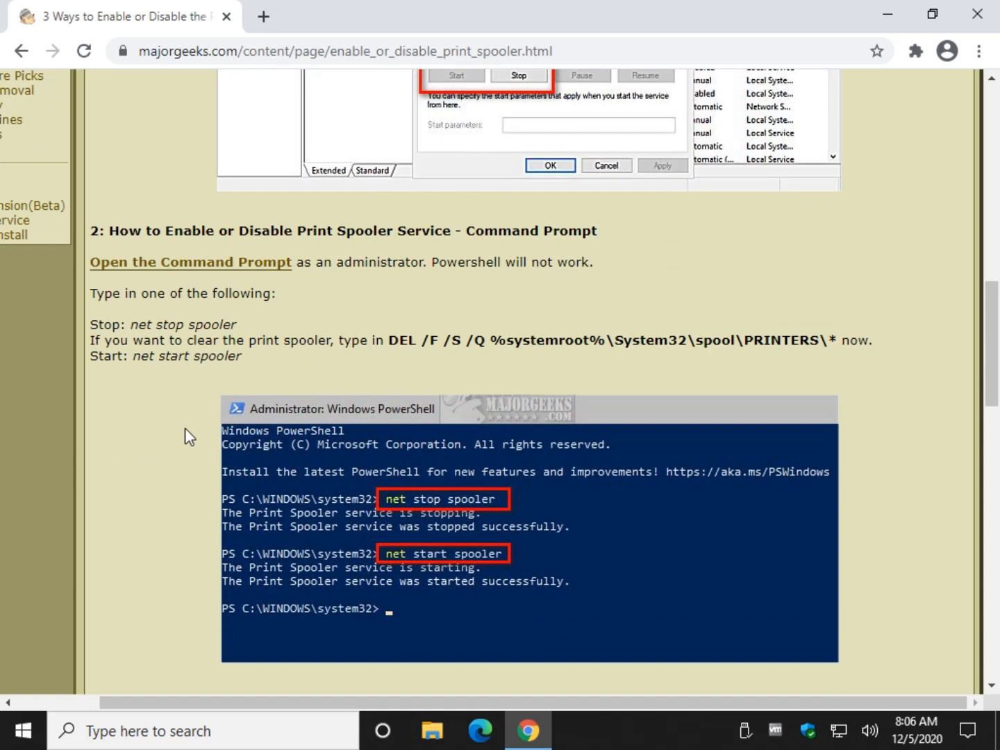
{"action": "mouse_move", "coordinate": [147, 731]}
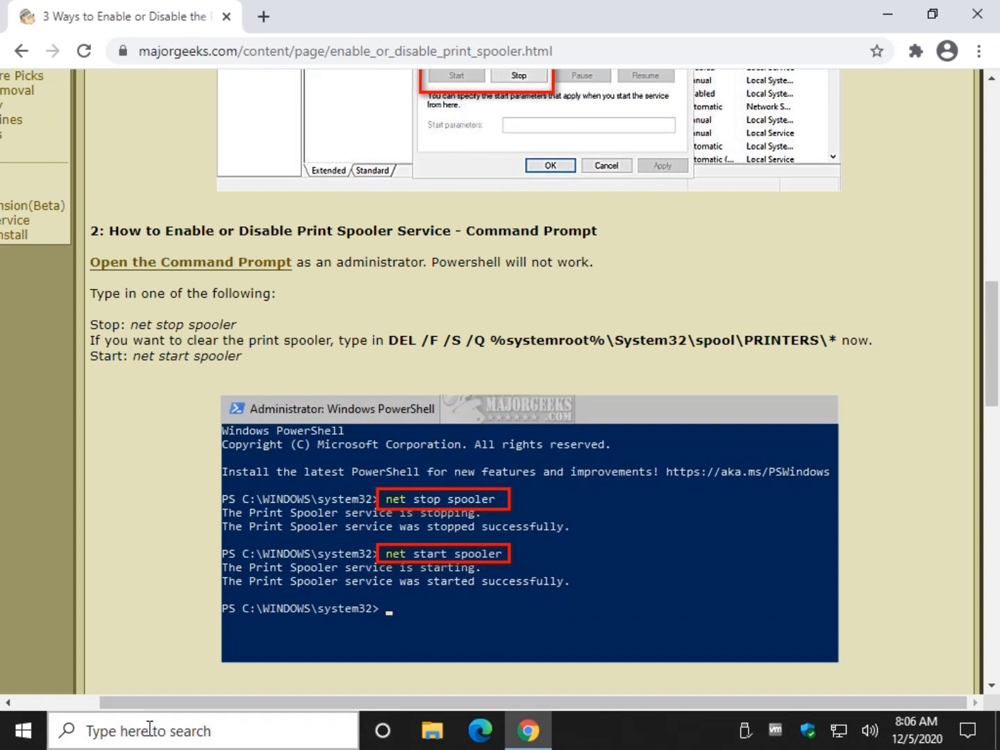
Step: Launch an administrator Command Prompt via taskbar search for cmd and position it beside the article
{"action": "type", "text": "cm"}
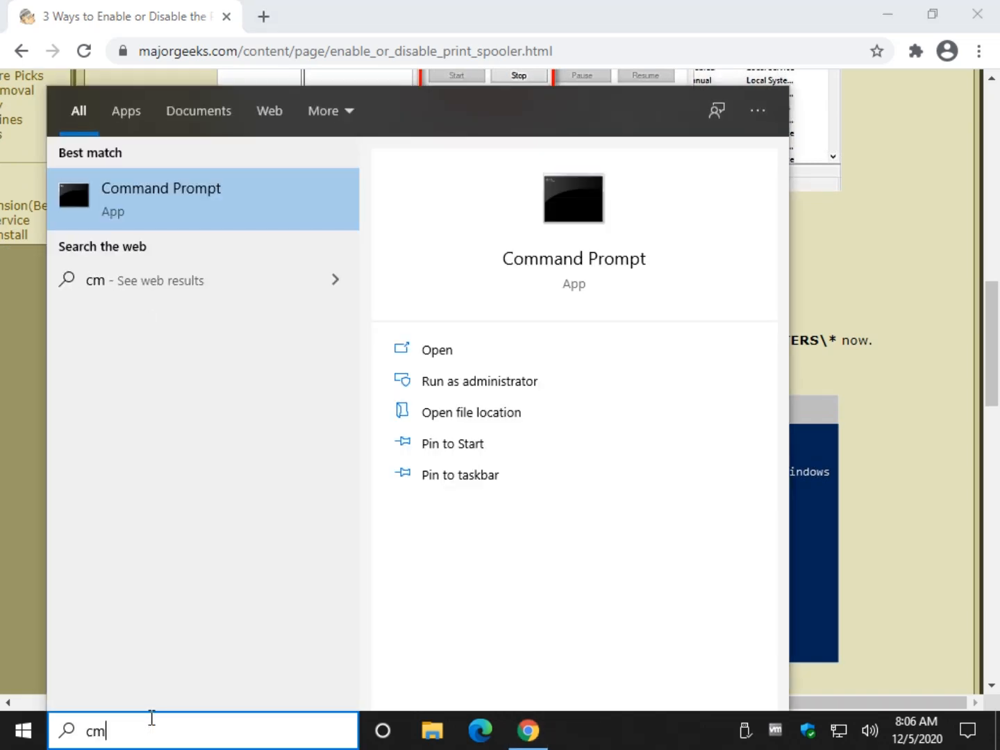
{"action": "type", "text": "d"}
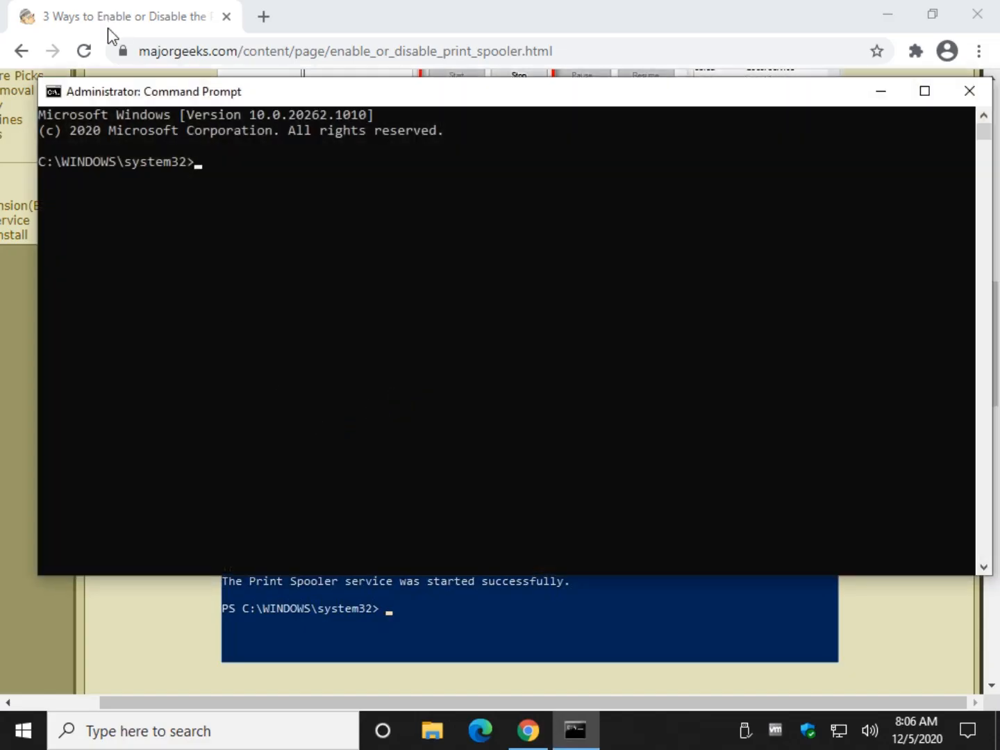
{"action": "left_click_drag", "start_coordinate": [155, 91], "coordinate": [328, 109]}
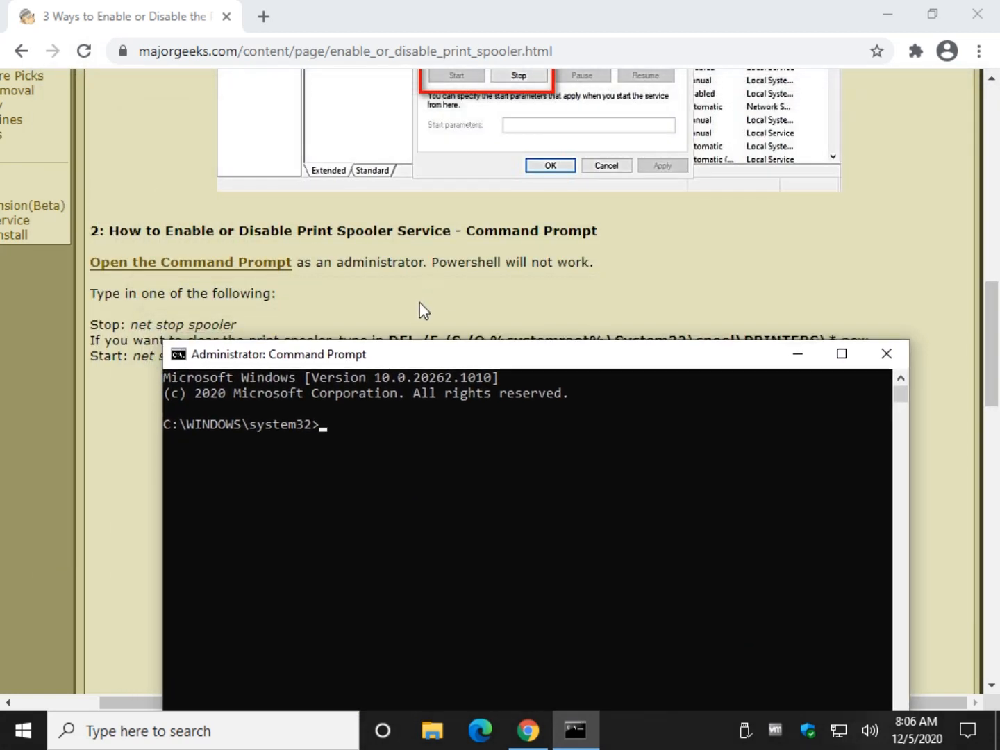
{"action": "scroll", "scroll_direction": "down", "scroll_amount": 3}
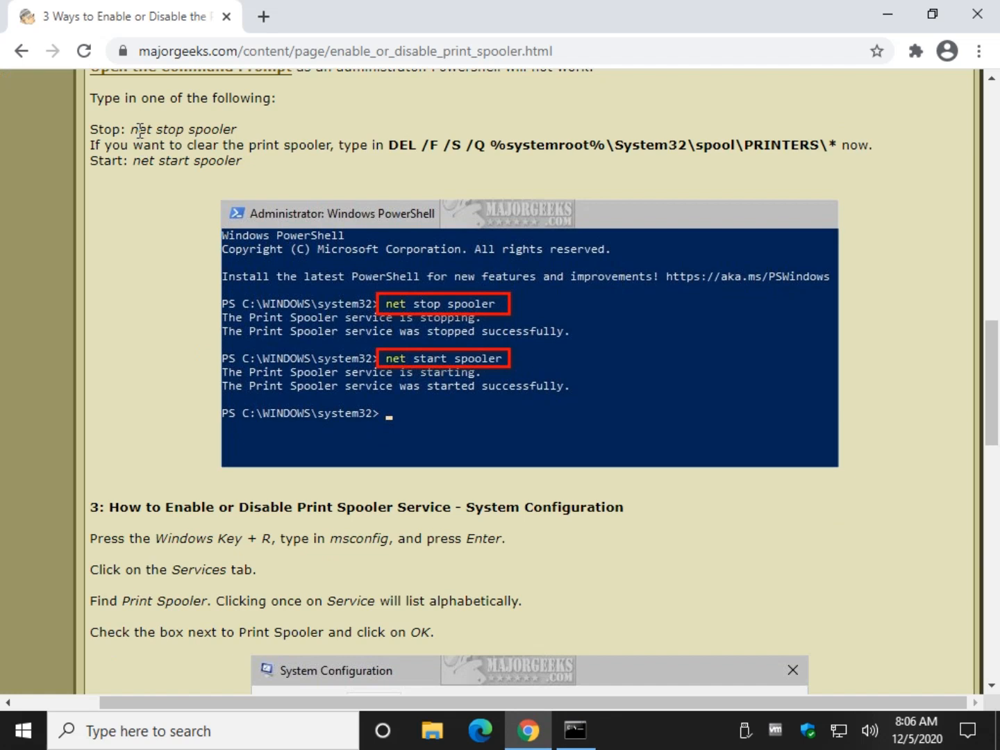
Step: Run net stop spooler in the Command Prompt to stop the print spooler service
{"action": "left_click", "coordinate": [575, 730]}
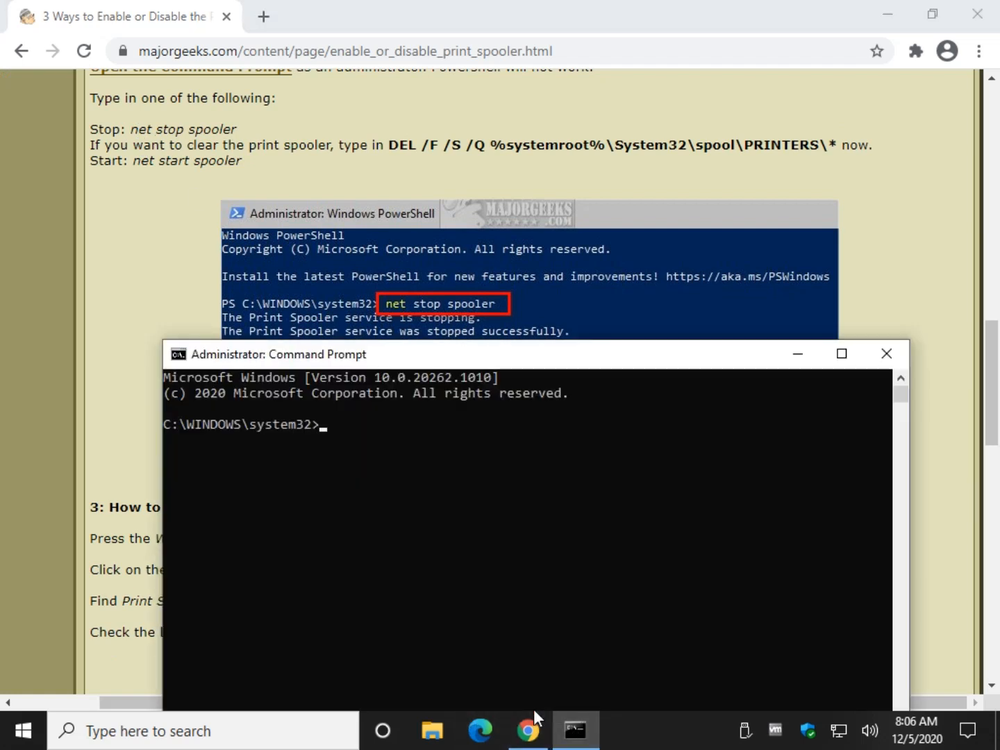
{"action": "type", "text": "net stop s"}
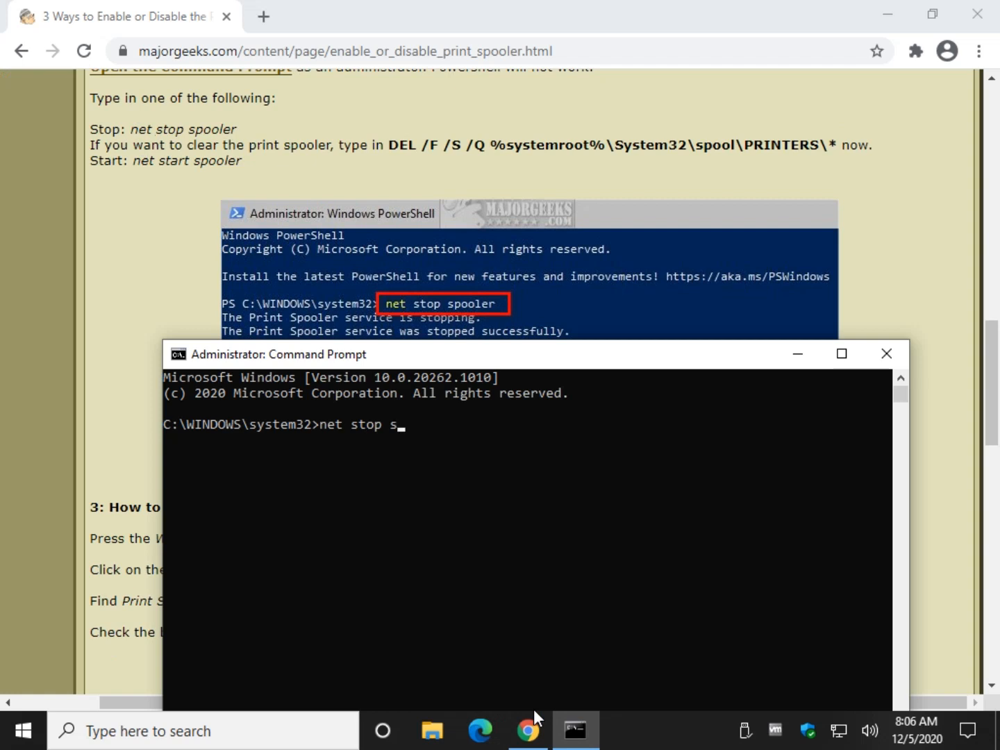
{"action": "type", "text": "pooler"}
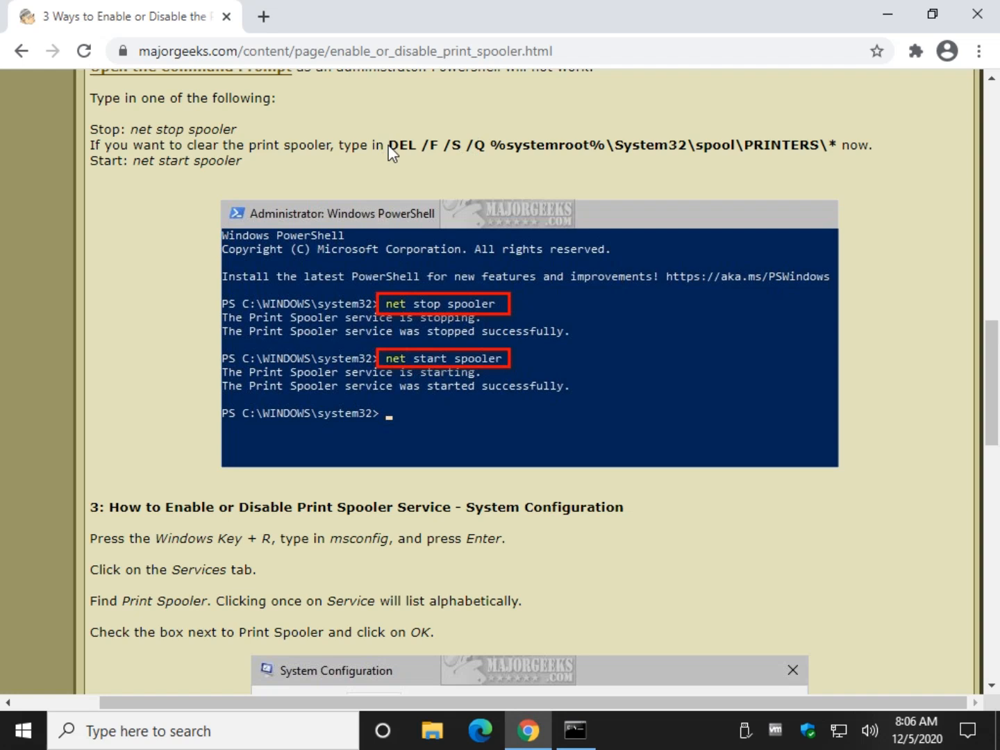
Step: Copy the DEL /F /S /Q spool-clearing command from the article into Command Prompt
{"action": "left_click_drag", "start_coordinate": [391, 144], "coordinate": [826, 144]}
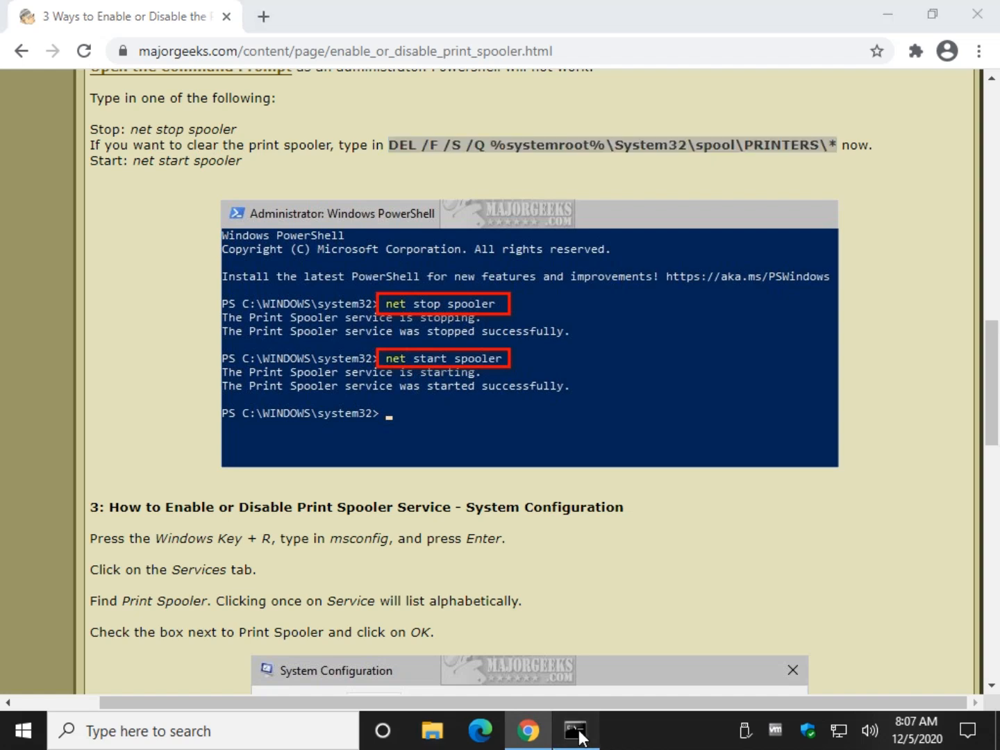
{"action": "left_click", "coordinate": [575, 731]}
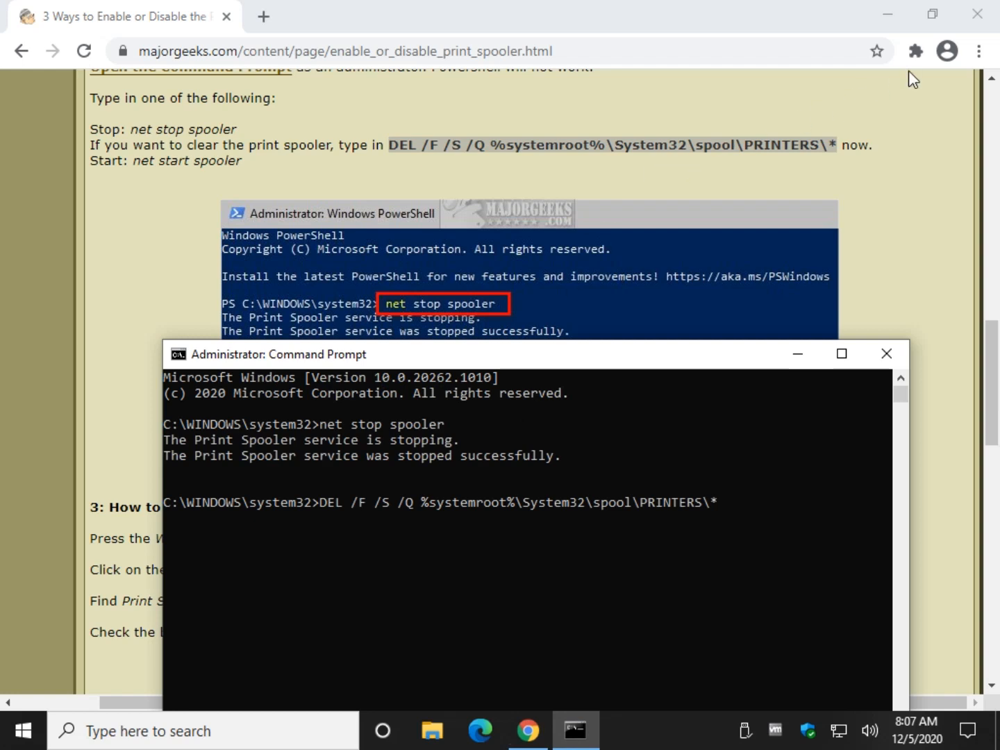
{"action": "mouse_move", "coordinate": [937, 39]}
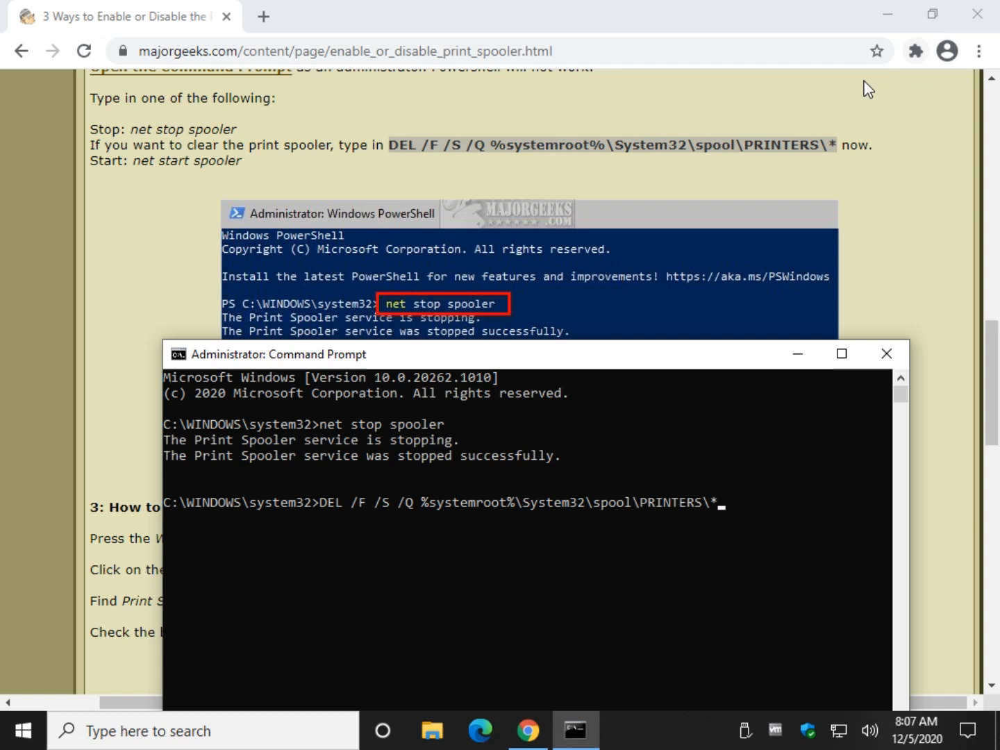
{"action": "mouse_move", "coordinate": [448, 213]}
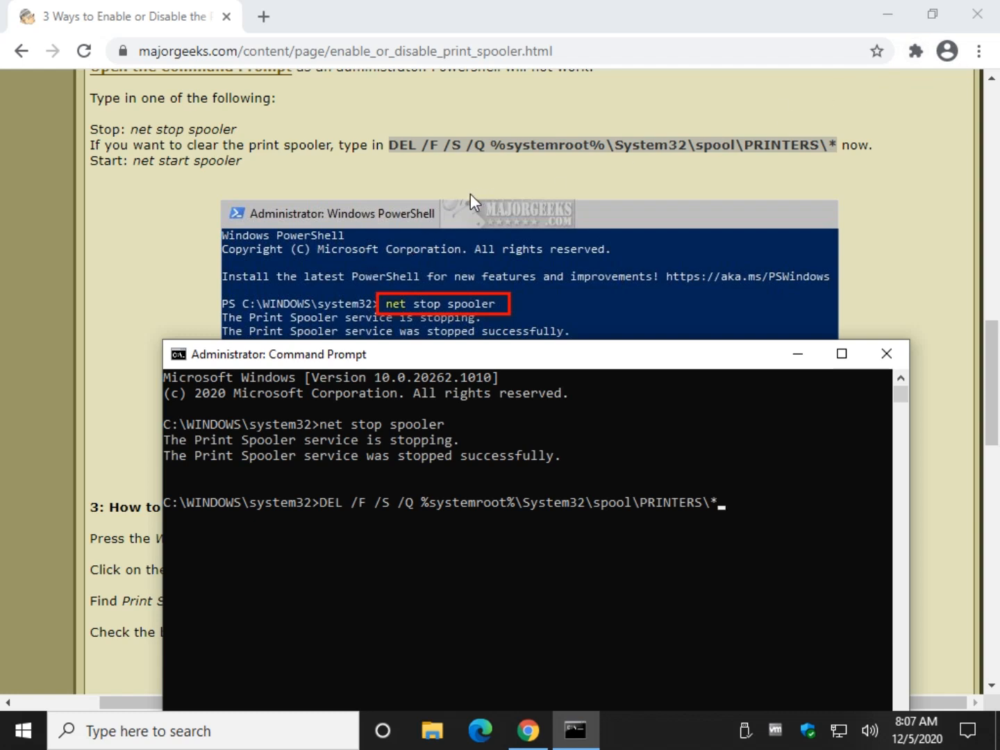
{"action": "mouse_move", "coordinate": [424, 477]}
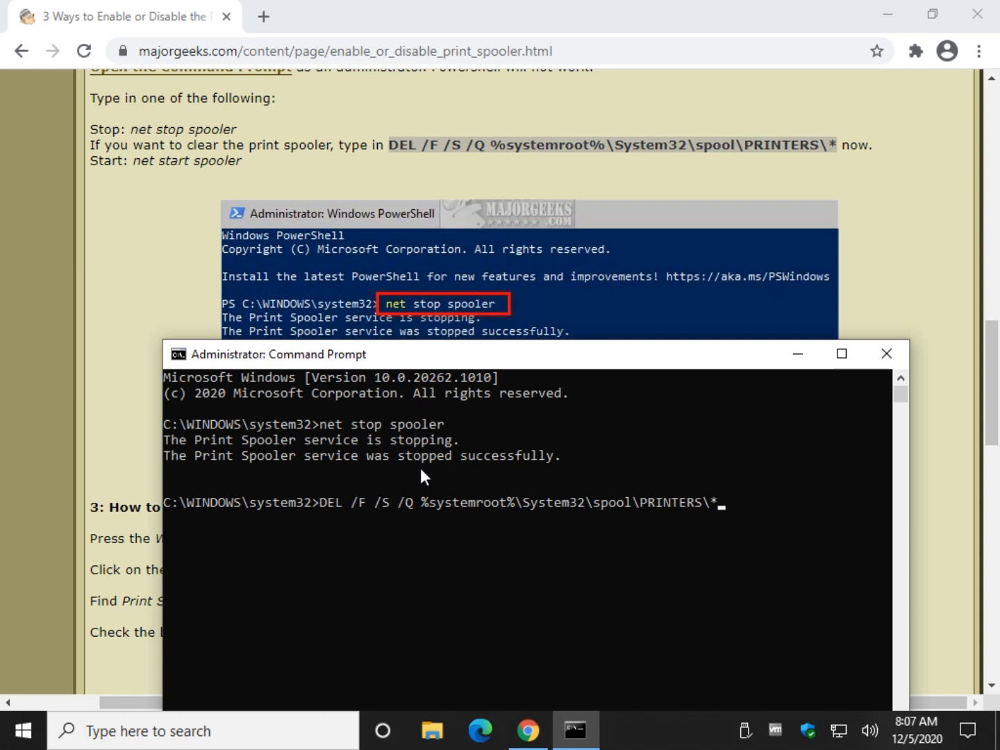
{"action": "mouse_move", "coordinate": [334, 508]}
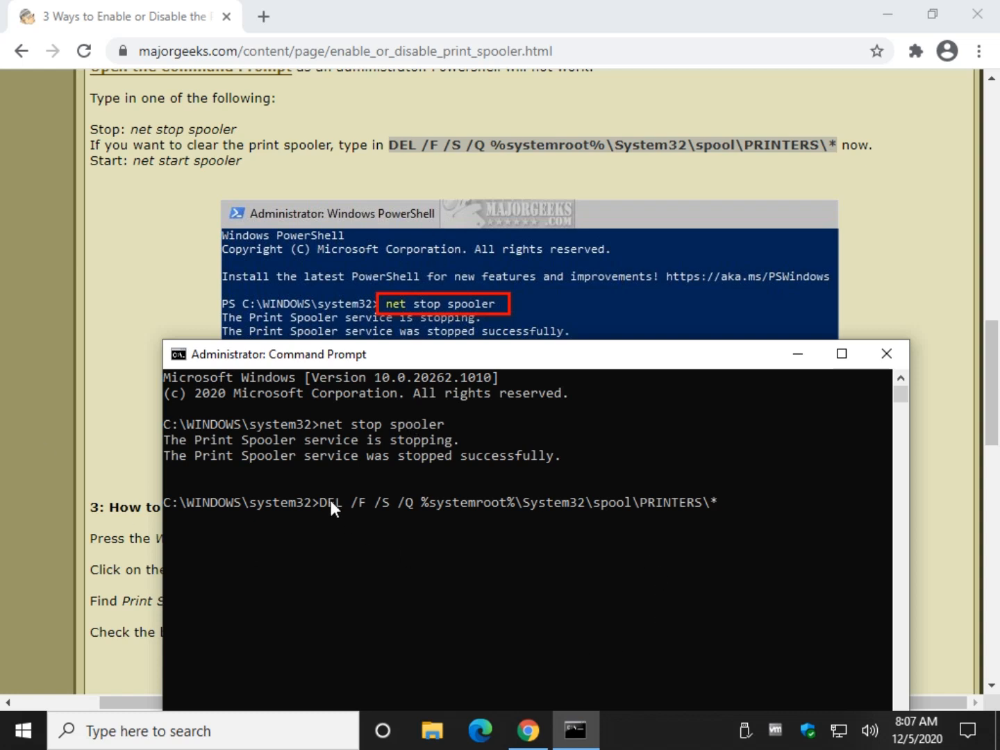
{"action": "mouse_move", "coordinate": [542, 517]}
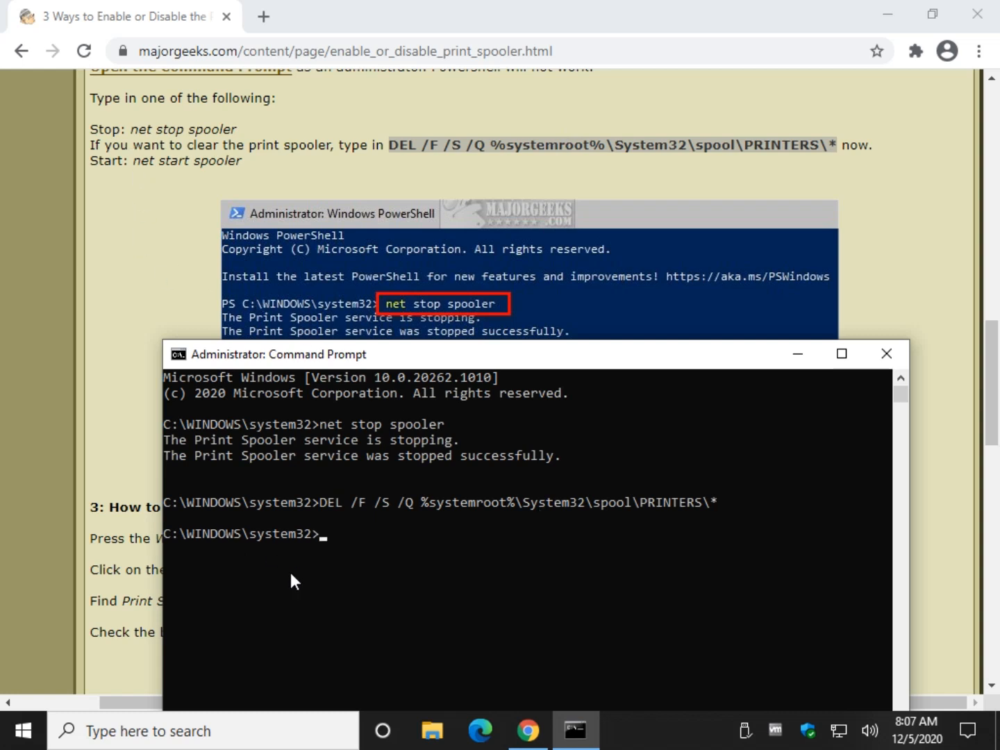
Step: Run net start spooler to restart the service, then reach the article's System Configuration section
{"action": "type", "text": "net"}
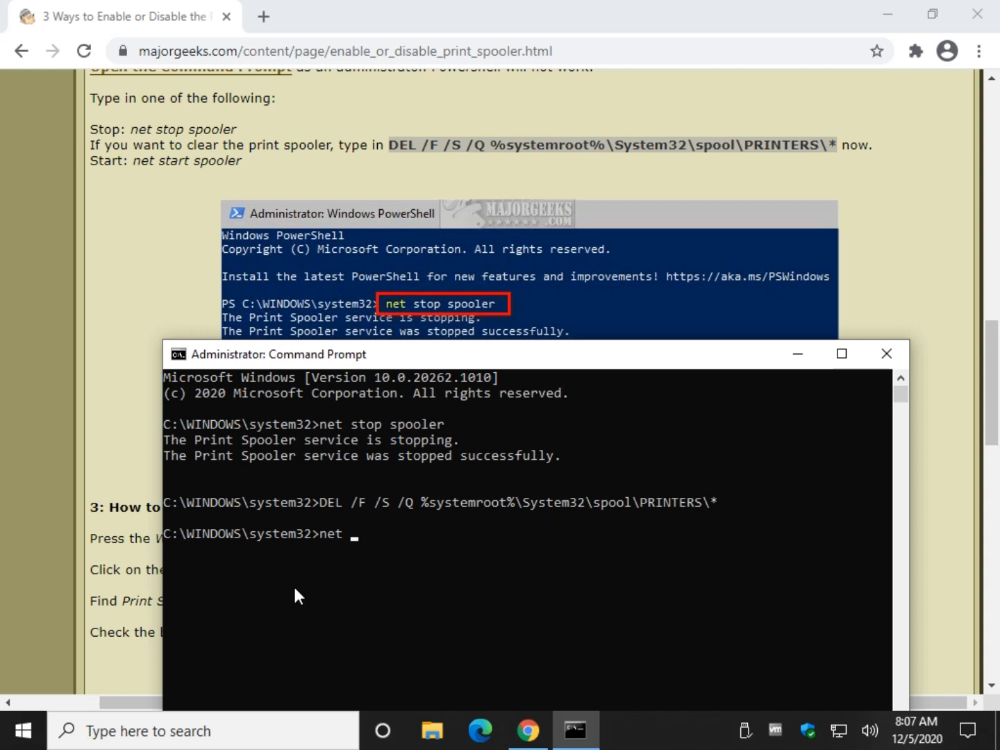
{"action": "type", "text": "start"}
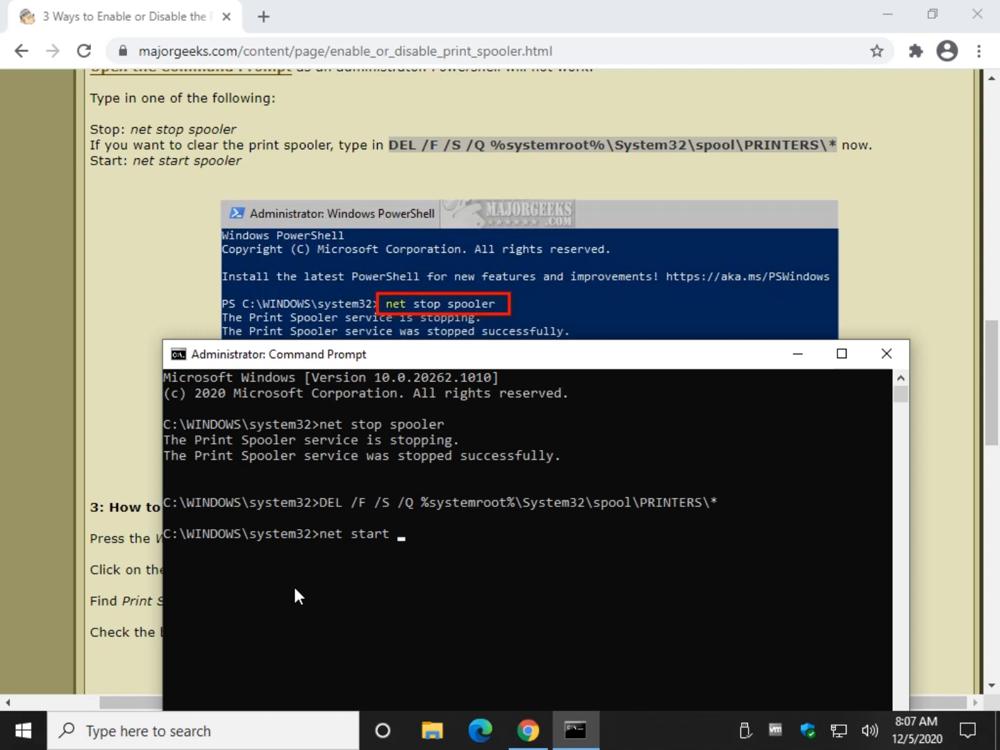
{"action": "type", "text": "s"}
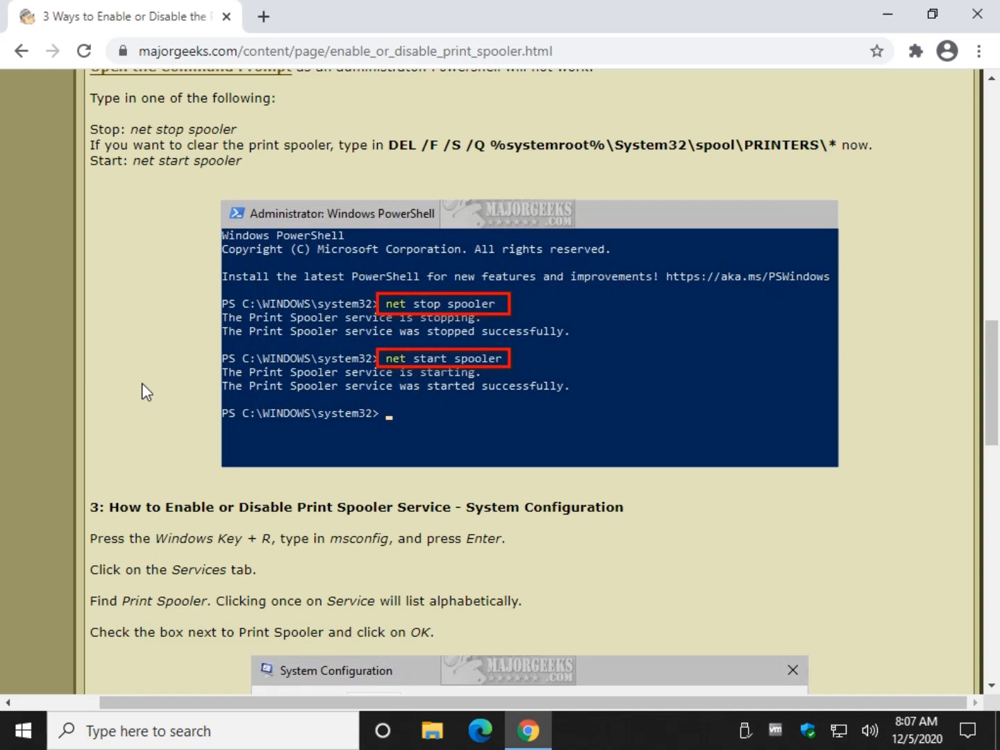
{"action": "mouse_move", "coordinate": [143, 420]}
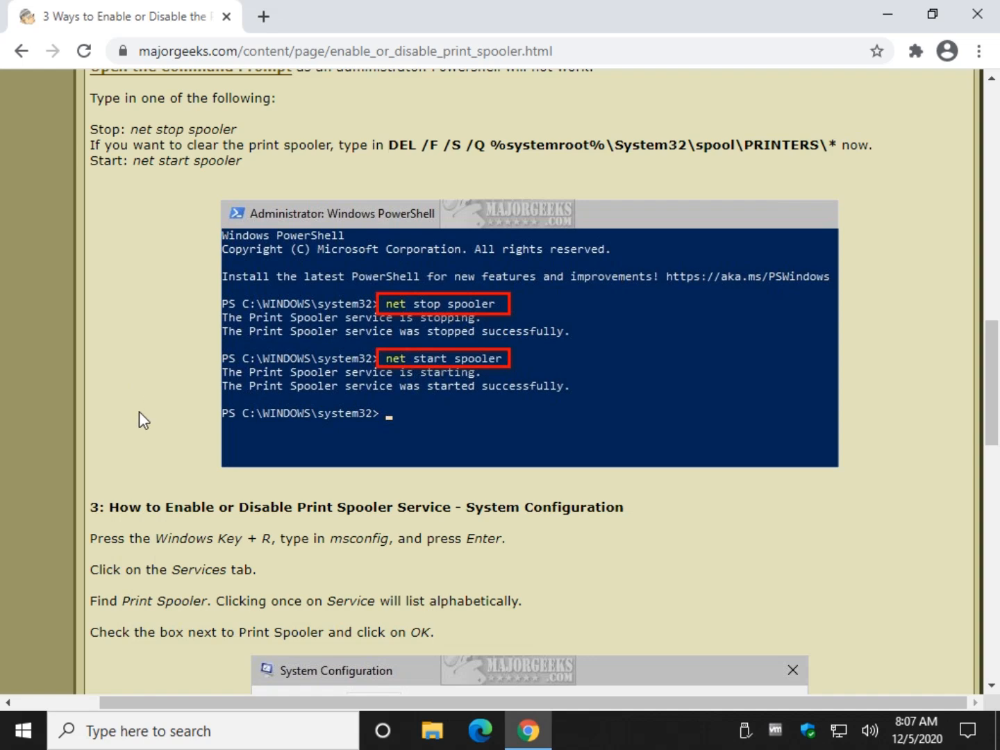
{"action": "scroll", "scroll_direction": "down", "scroll_amount": 3}
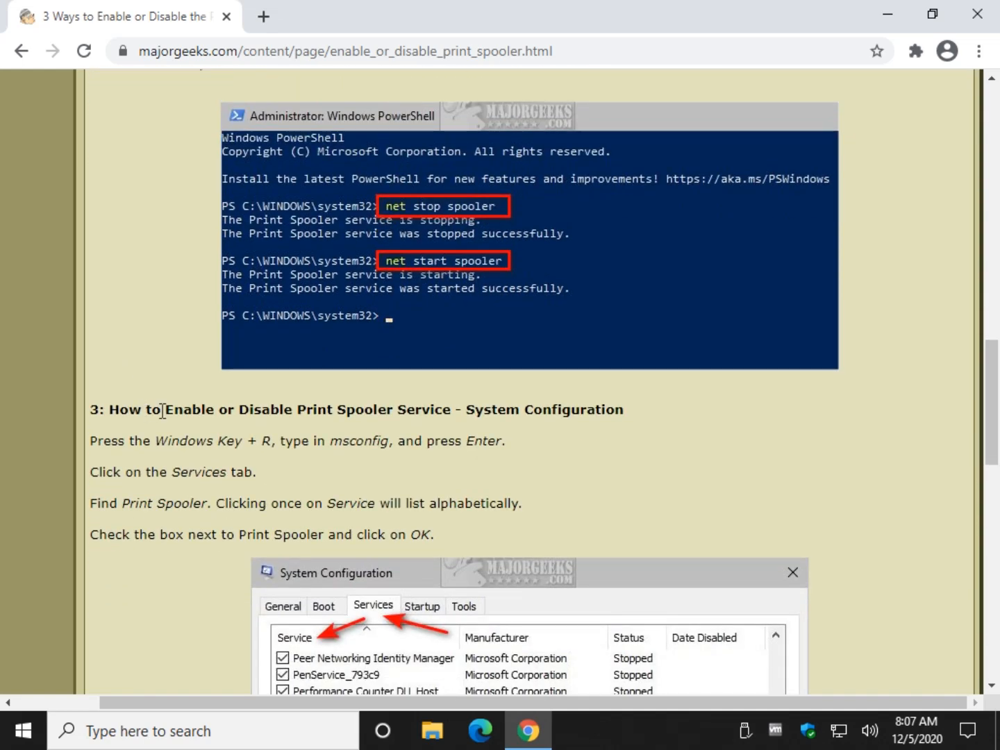
Step: Run msconfig from the Run box to launch System Configuration
{"action": "scroll", "scroll_direction": "down", "scroll_amount": 3}
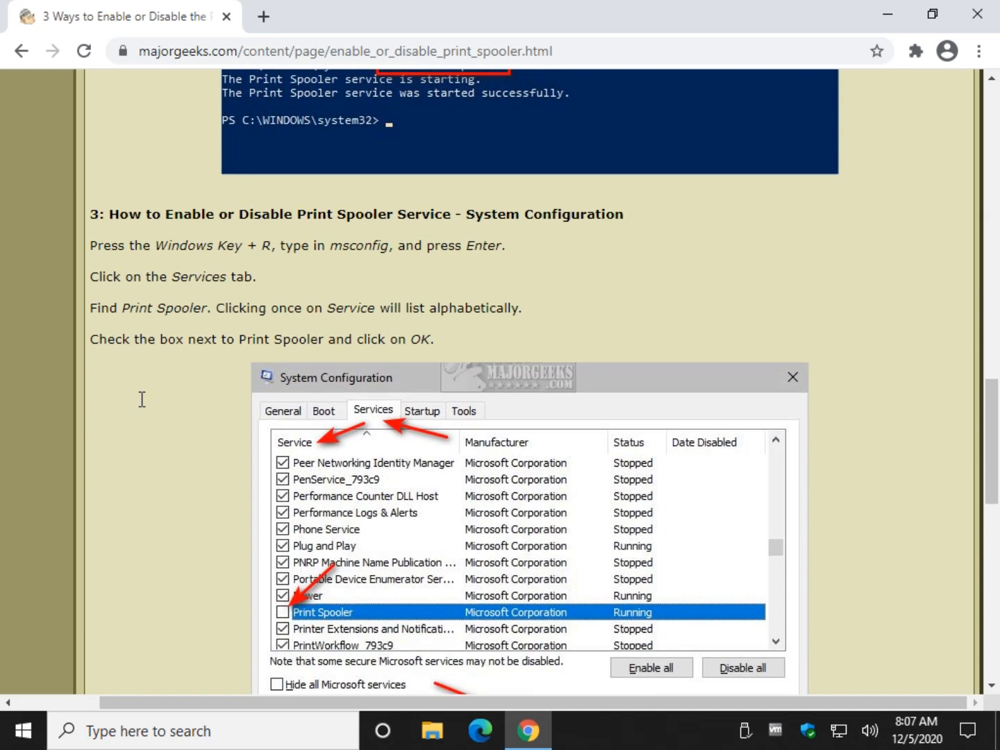
{"action": "mouse_move", "coordinate": [145, 411]}
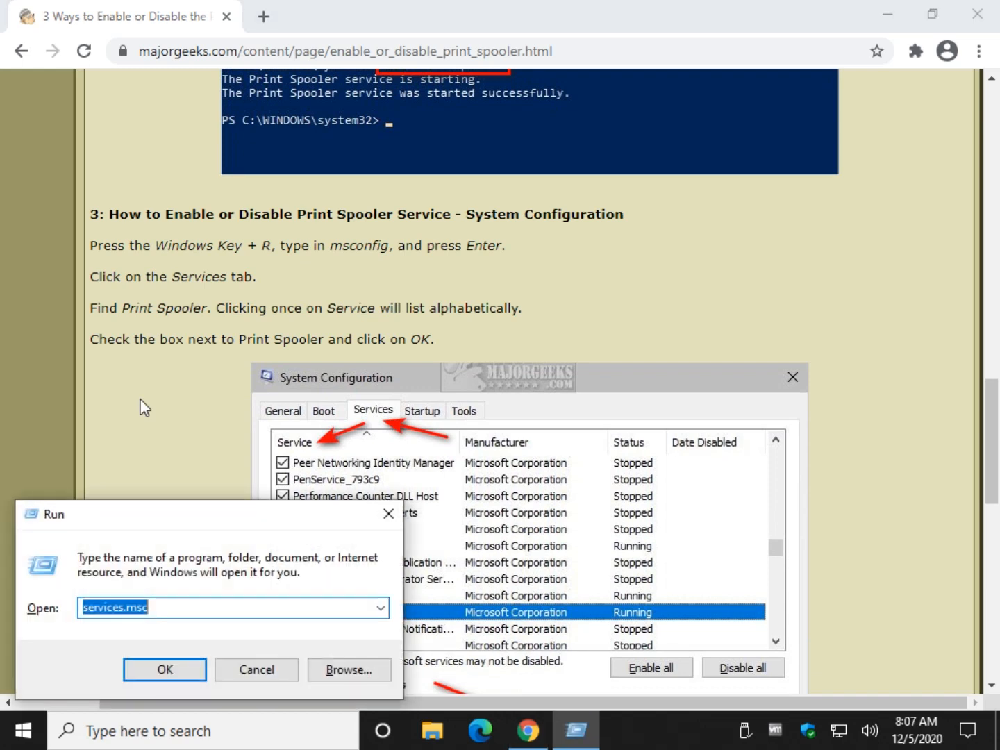
{"action": "type", "text": "mscon"}
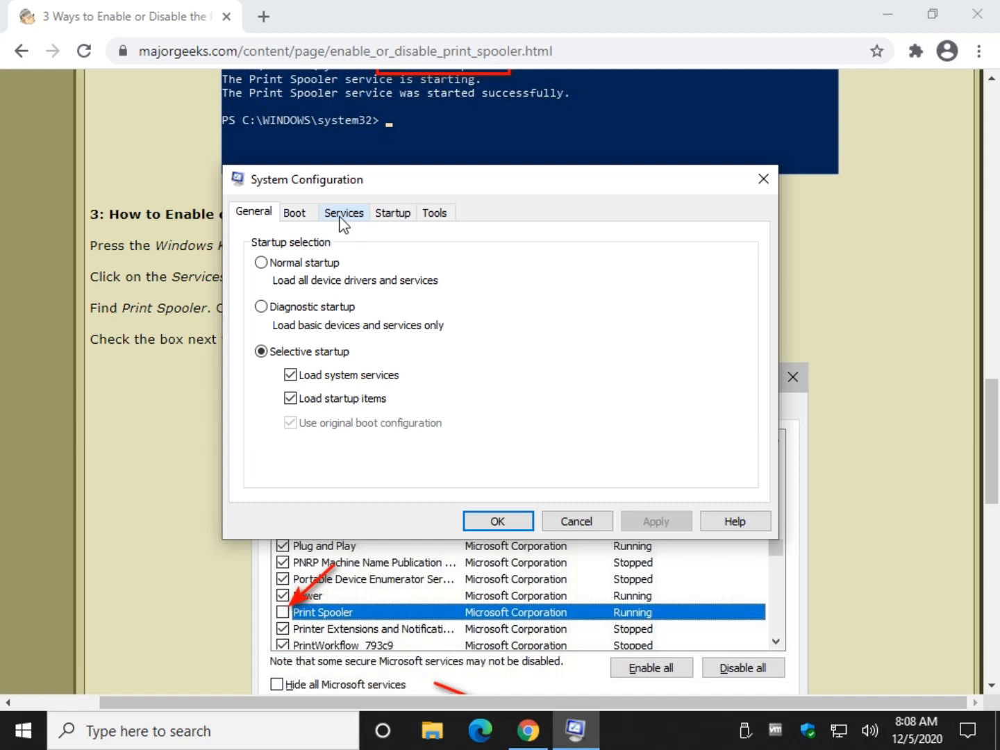
Step: In the Services list sorted by name, locate Print Spooler and toggle its startup checkbox
{"action": "left_click", "coordinate": [344, 212]}
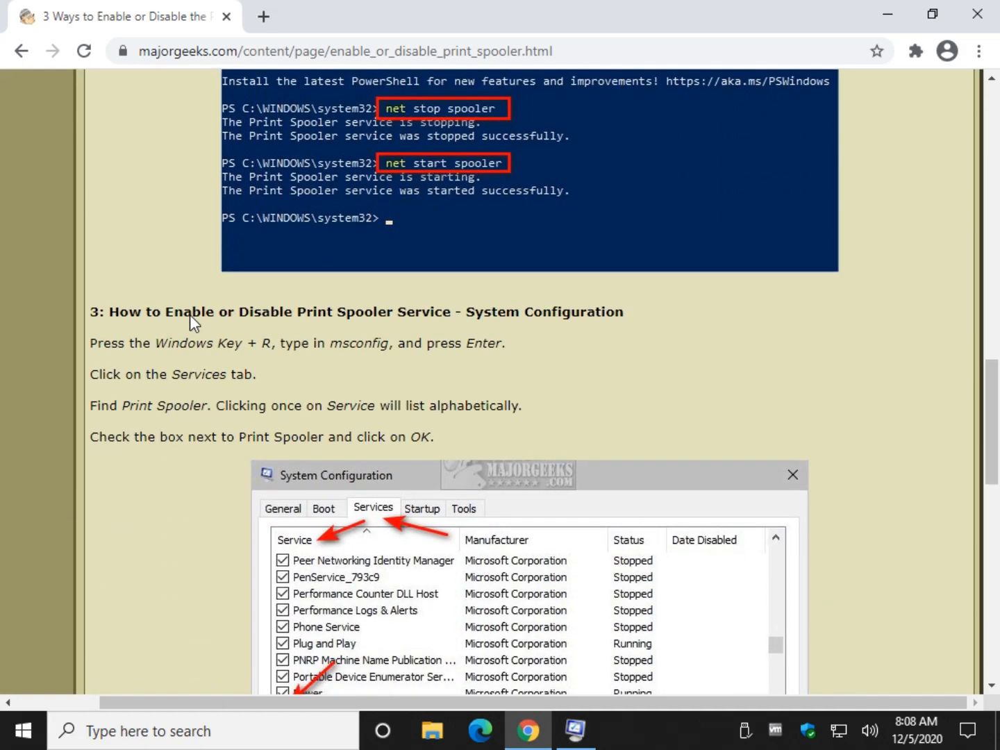
{"action": "scroll", "scroll_direction": "down", "scroll_amount": 3}
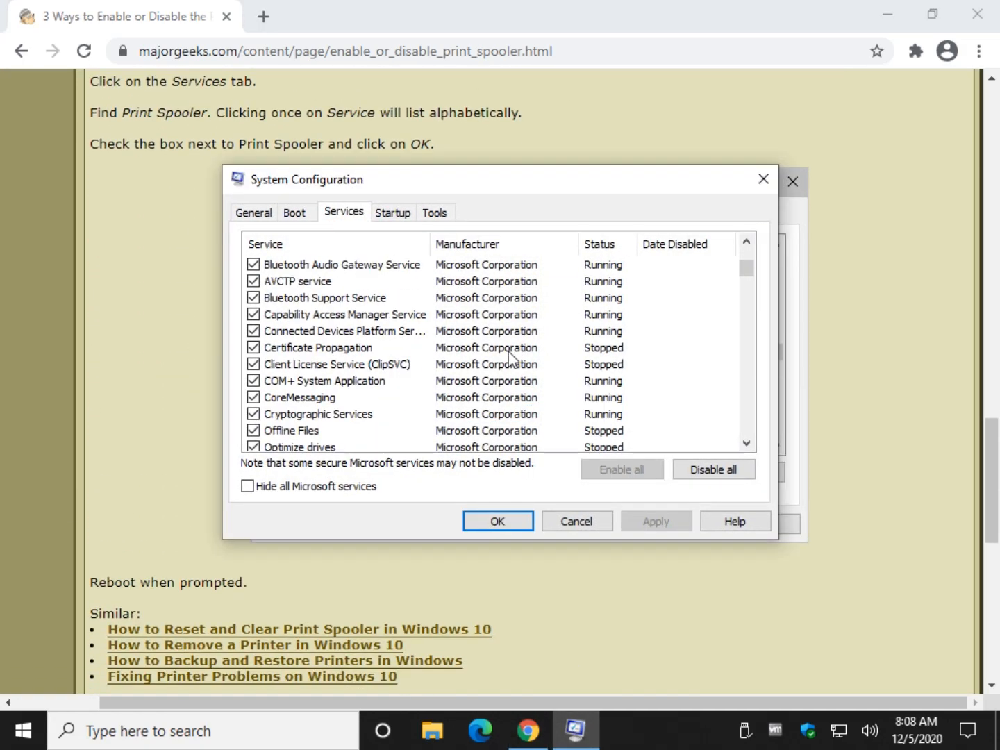
{"action": "left_click", "coordinate": [266, 244]}
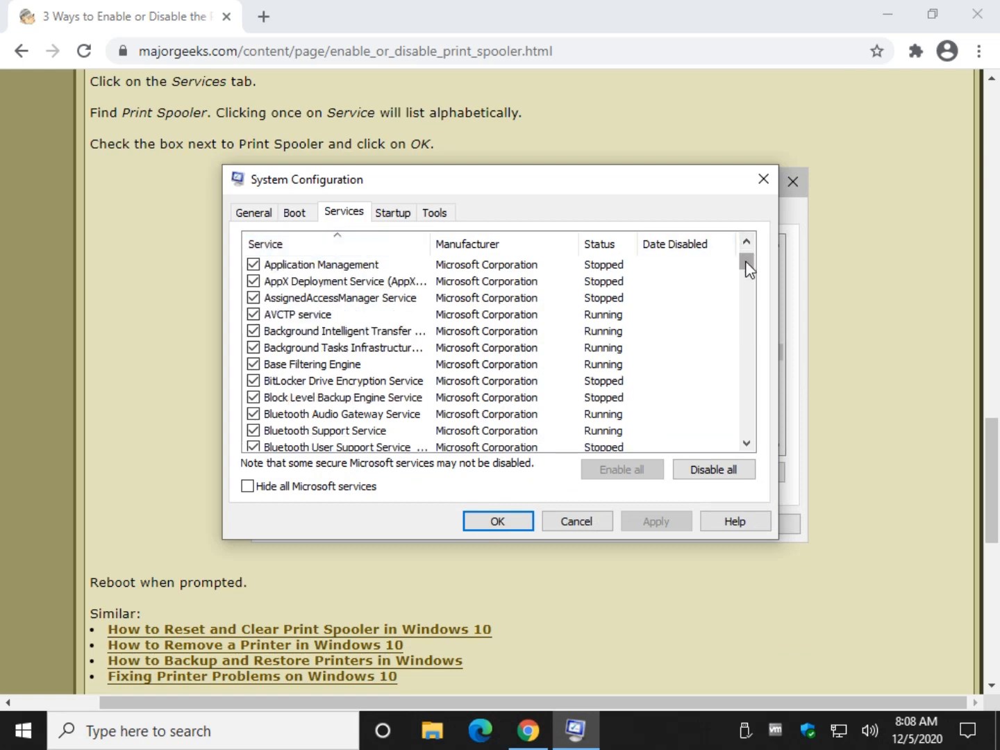
{"action": "left_click_drag", "start_coordinate": [745, 267], "coordinate": [742, 344]}
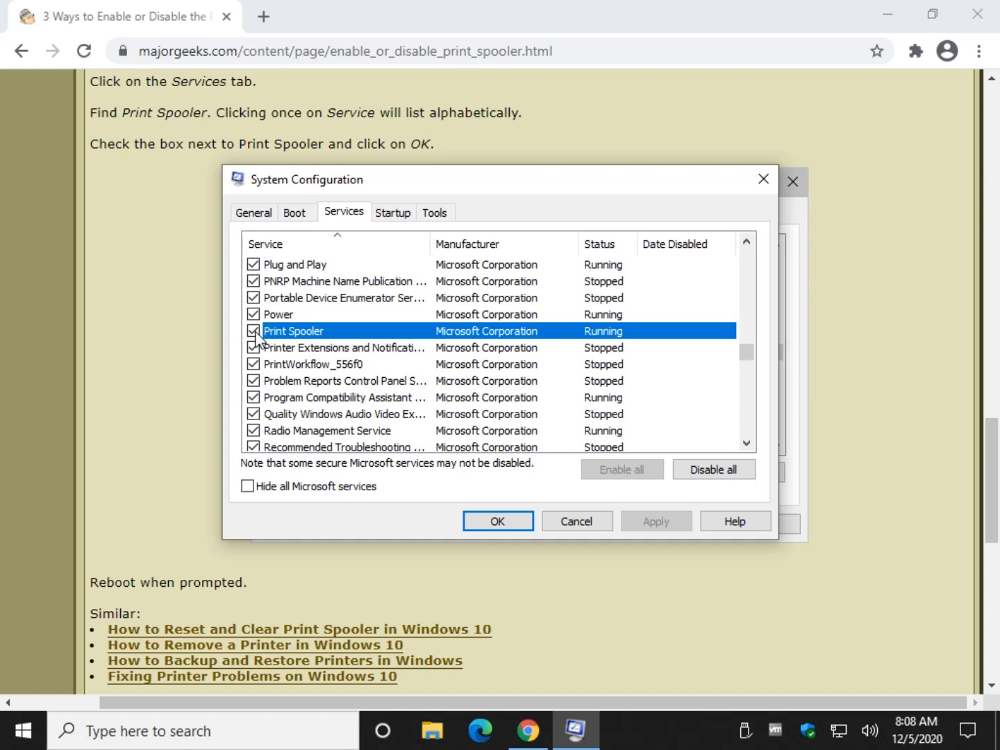
{"action": "left_click", "coordinate": [253, 331]}
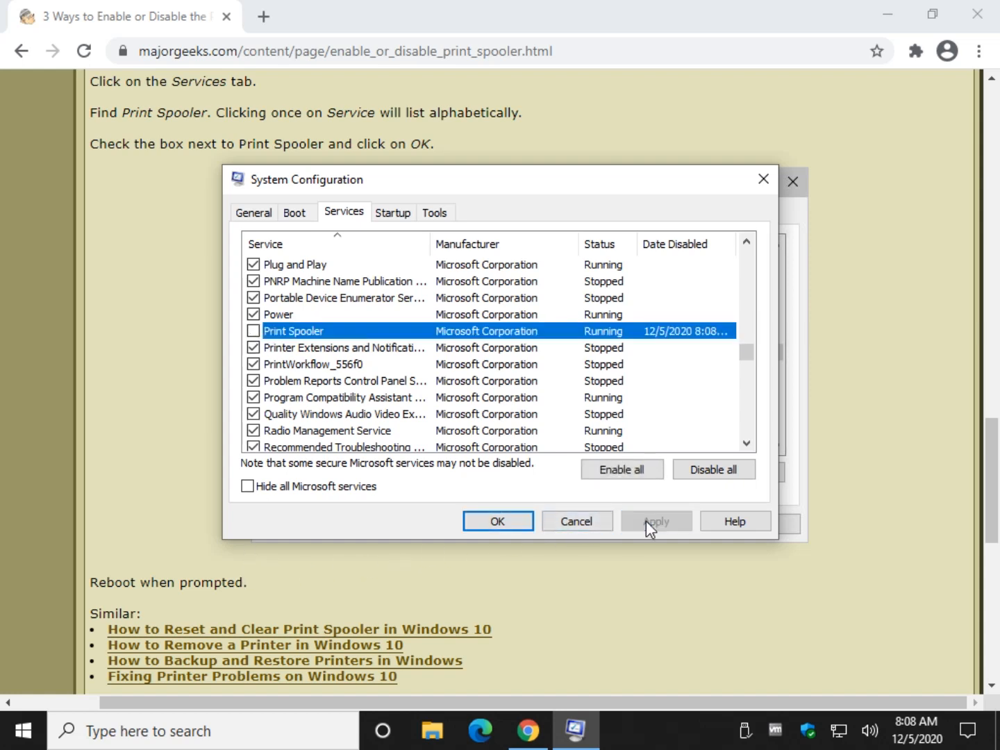
{"action": "mouse_move", "coordinate": [589, 359]}
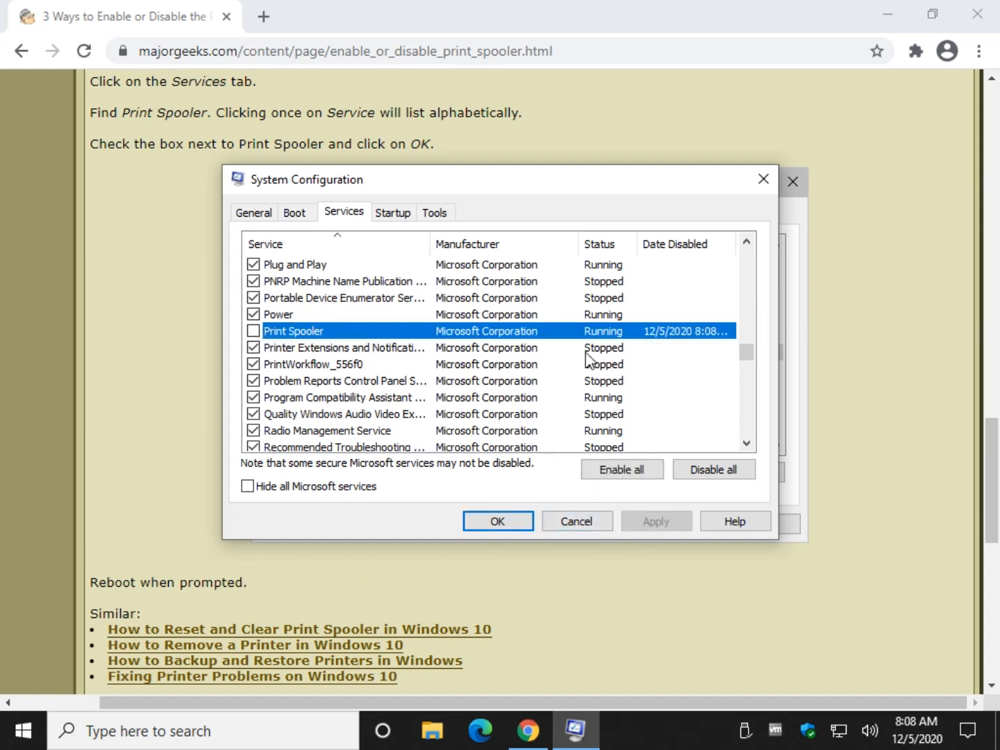
{"action": "mouse_move", "coordinate": [610, 339]}
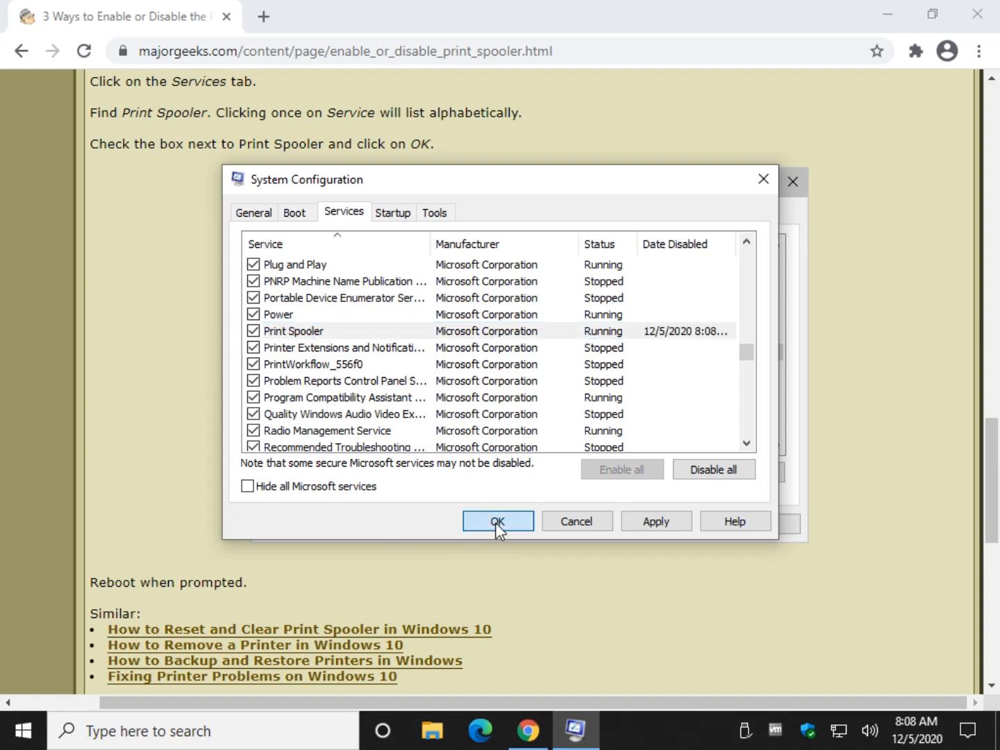
Step: Apply the service settings with OK and exit without restarting the computer
{"action": "left_click", "coordinate": [497, 521]}
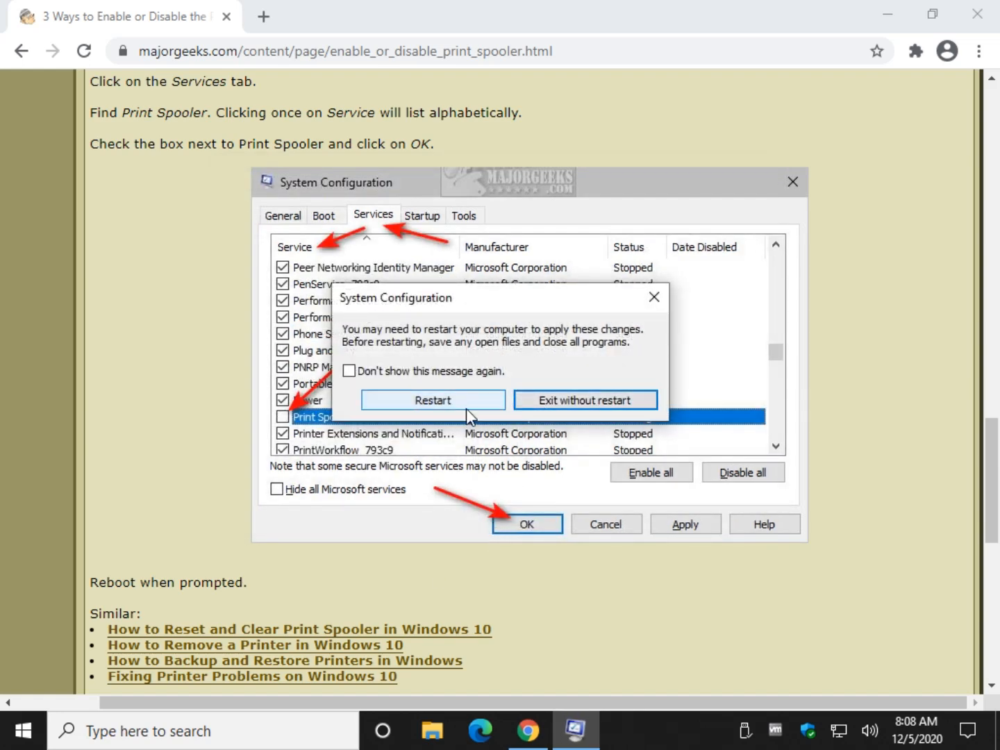
{"action": "left_click", "coordinate": [586, 400]}
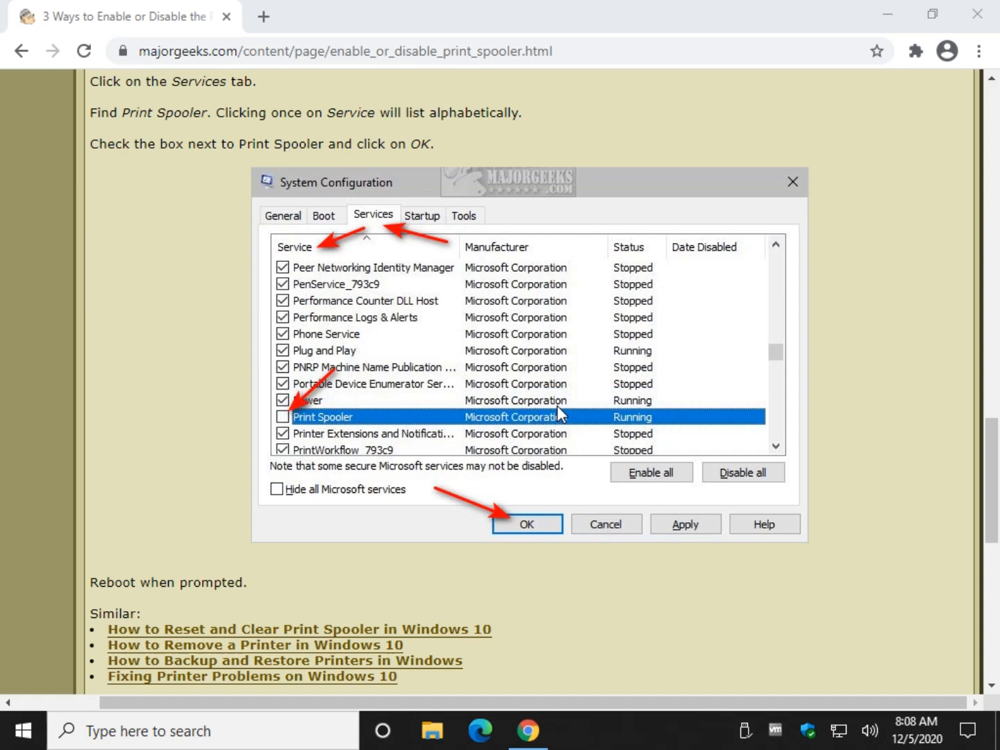
{"action": "scroll", "scroll_direction": "down", "scroll_amount": 3}
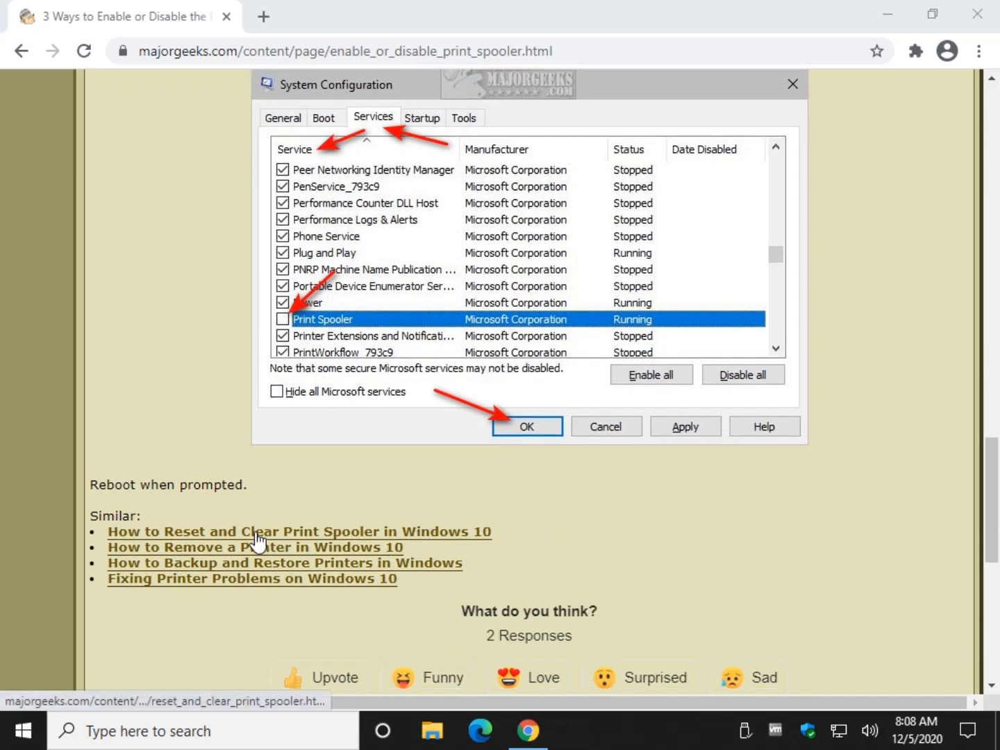
{"action": "left_click", "coordinate": [298, 531]}
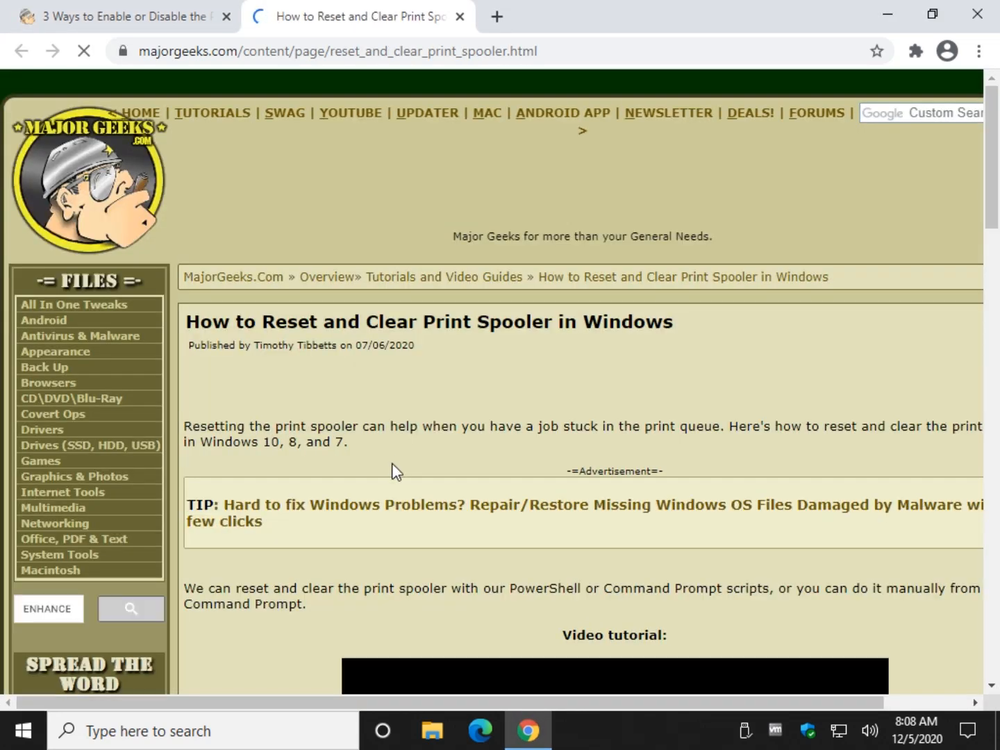
{"action": "scroll", "scroll_direction": "down", "scroll_amount": 3}
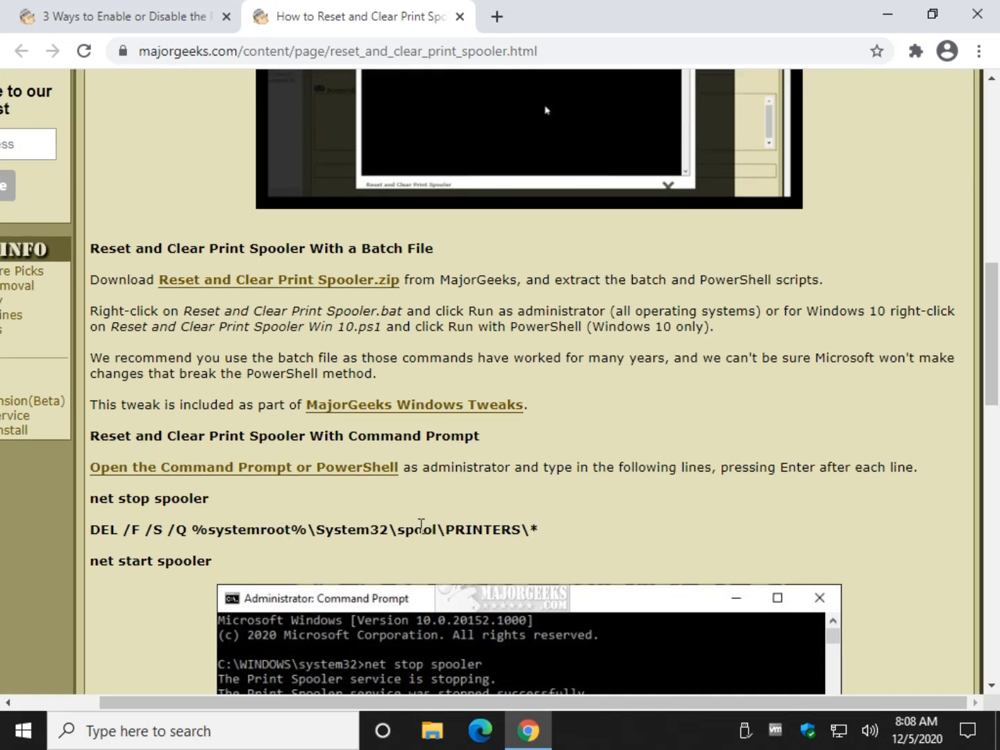
{"action": "mouse_move", "coordinate": [211, 296]}
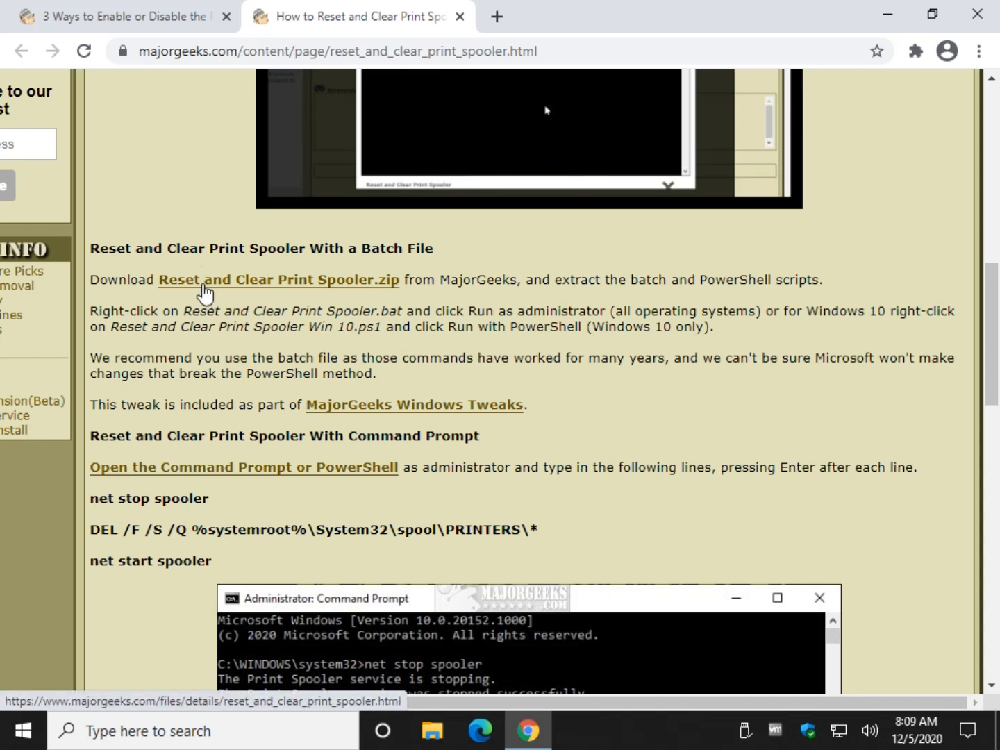
{"action": "mouse_move", "coordinate": [308, 308]}
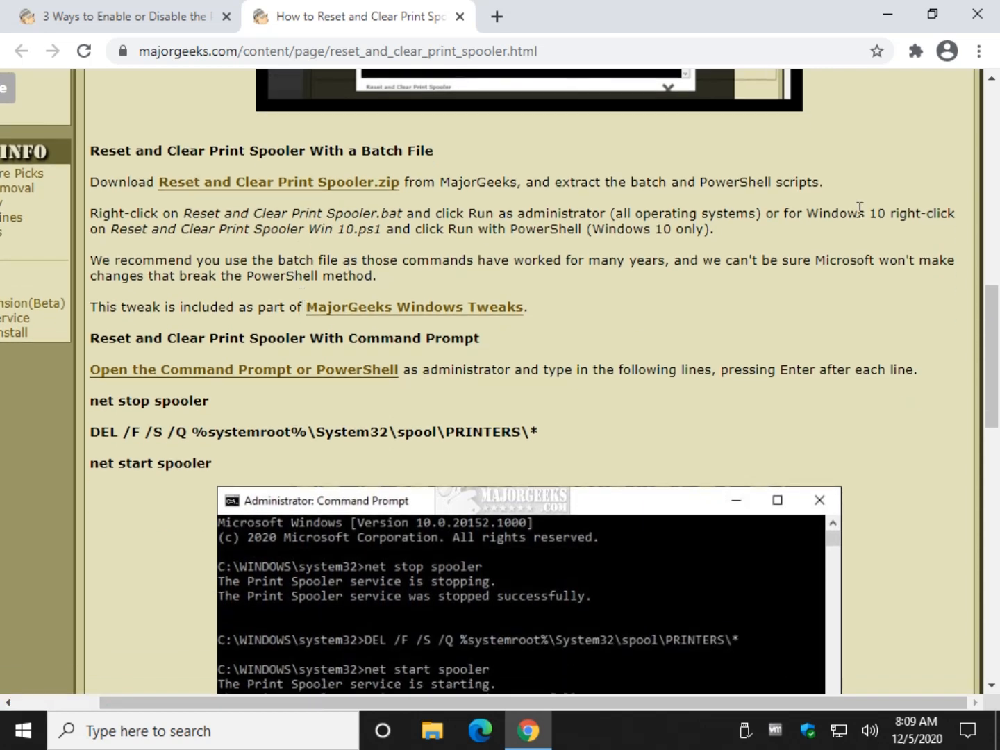
{"action": "mouse_move", "coordinate": [363, 230]}
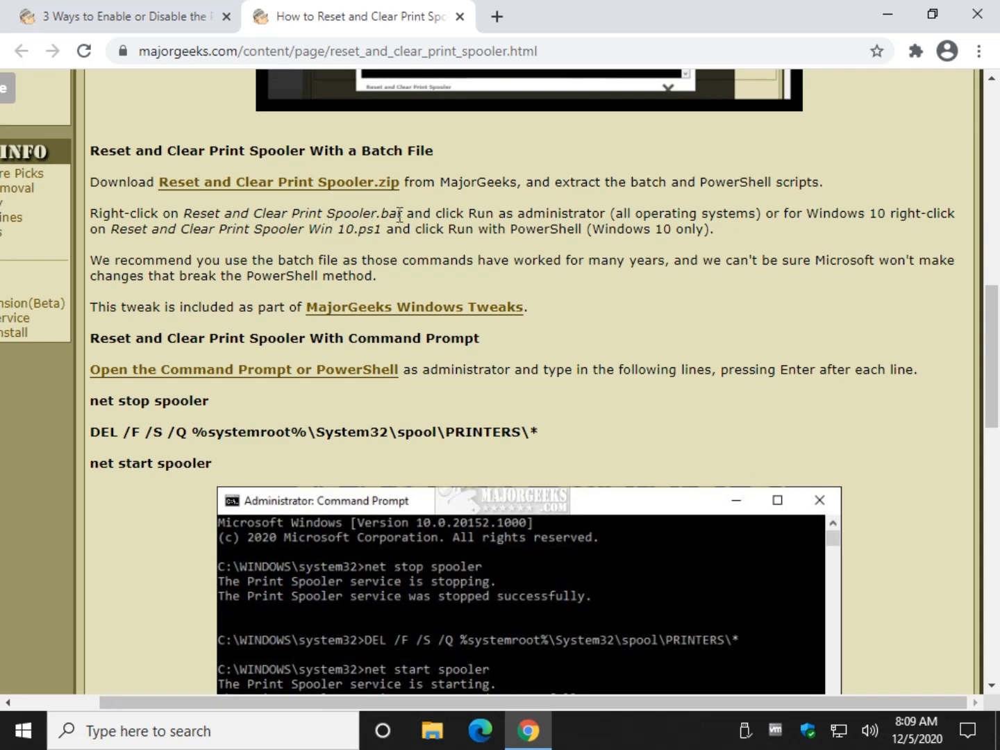
{"action": "mouse_move", "coordinate": [366, 264]}
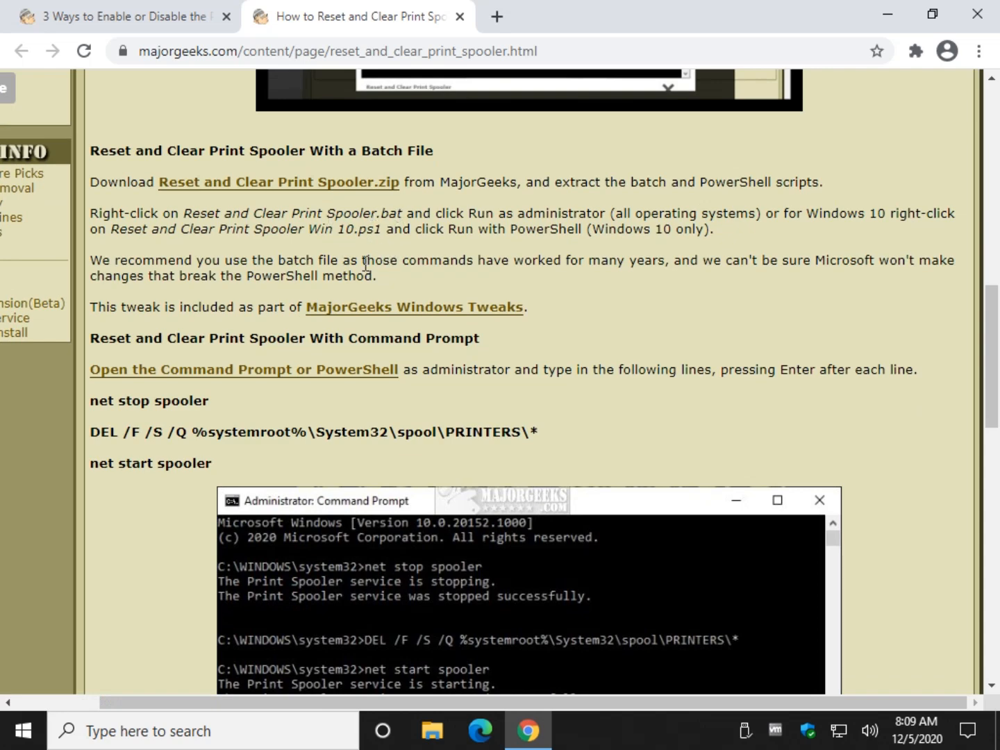
{"action": "scroll", "scroll_direction": "down", "scroll_amount": 3}
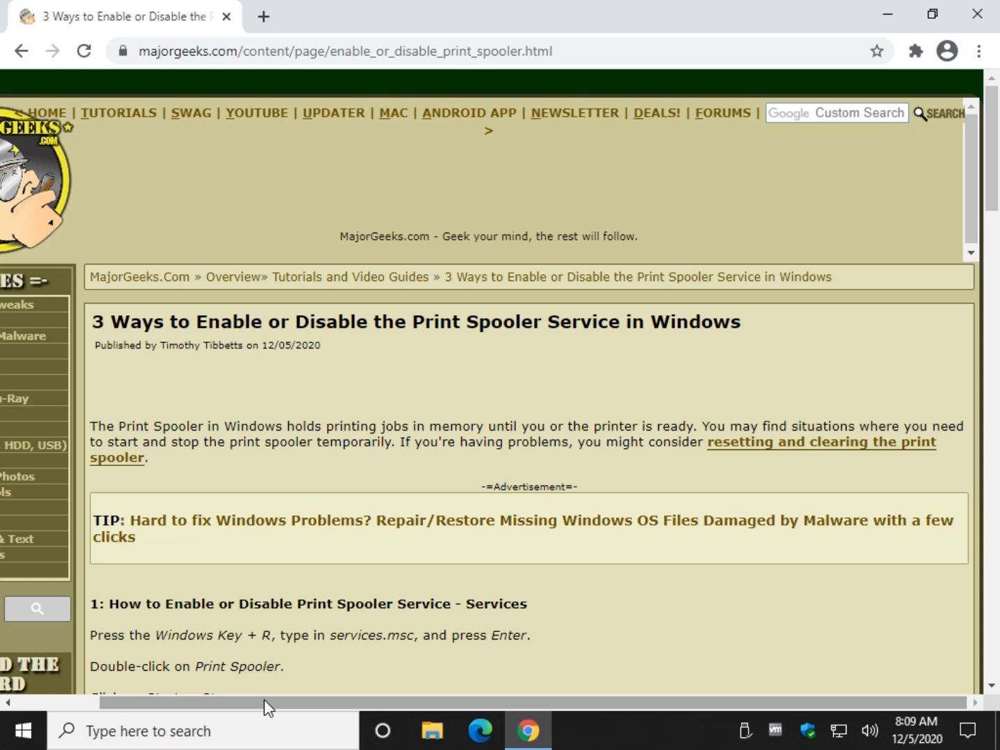
{"action": "mouse_move", "coordinate": [356, 497]}
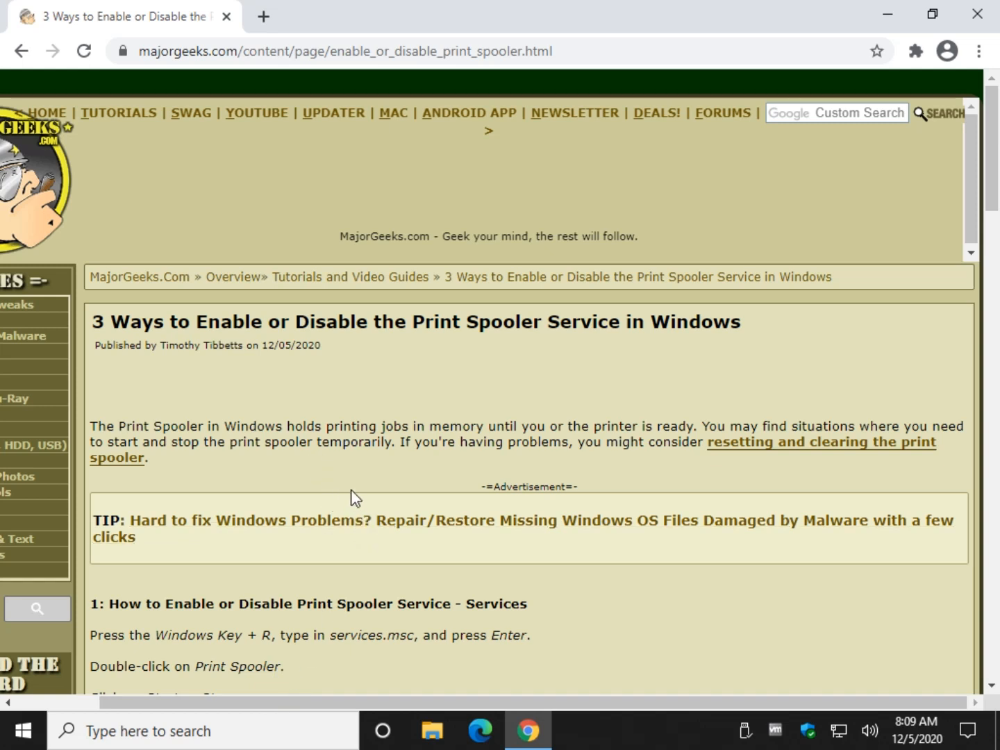
{"action": "mouse_move", "coordinate": [960, 670]}
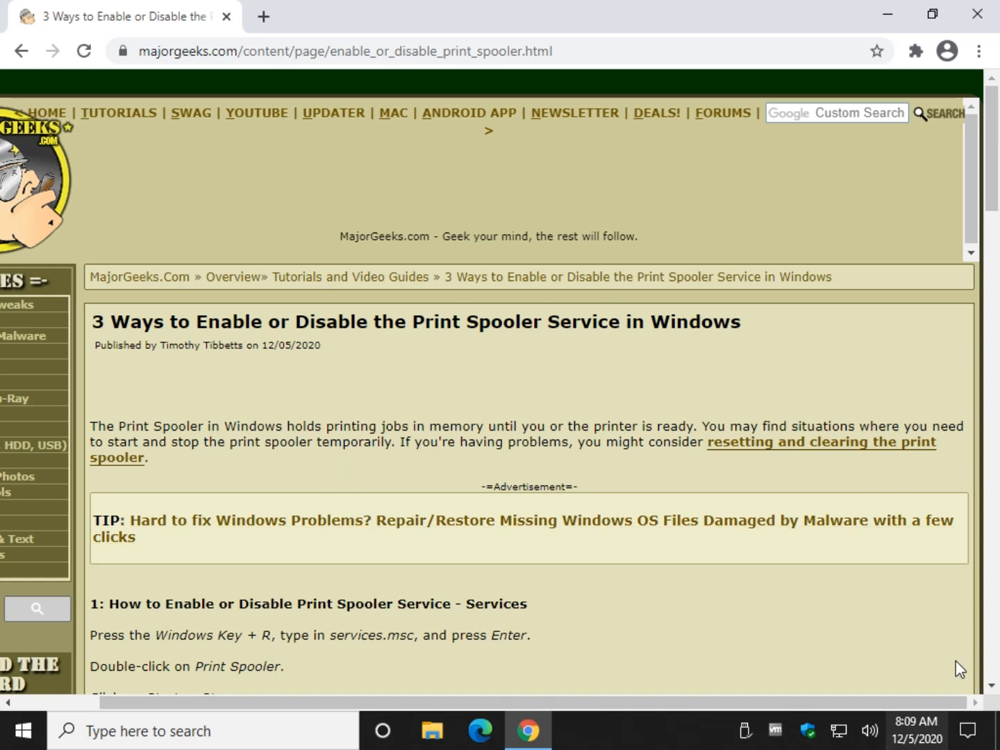
{"action": "mouse_move", "coordinate": [424, 486]}
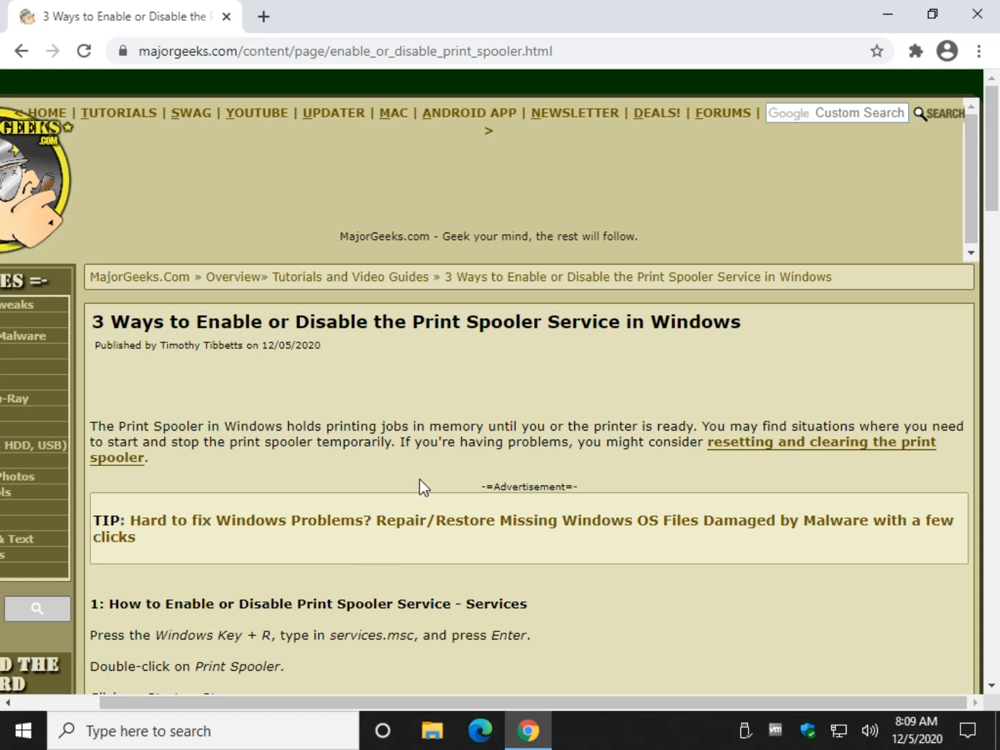